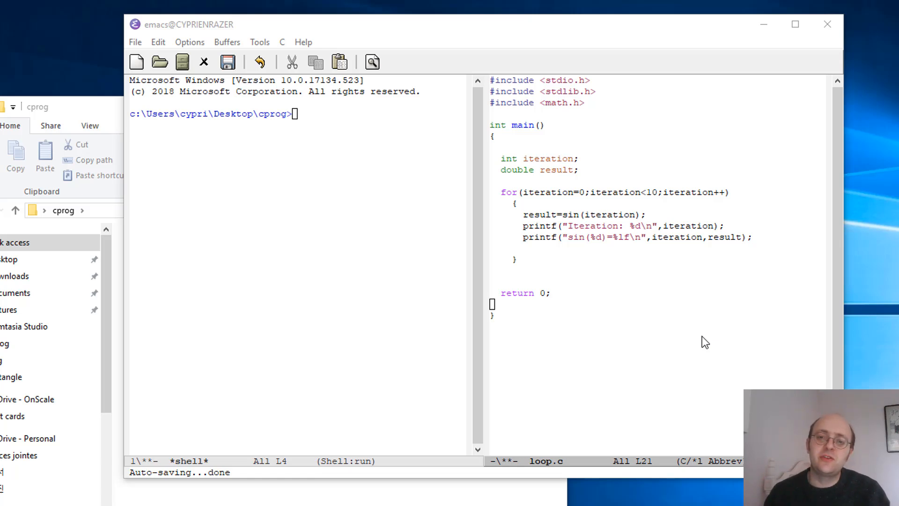
pyautogui.moveTo(699, 333)
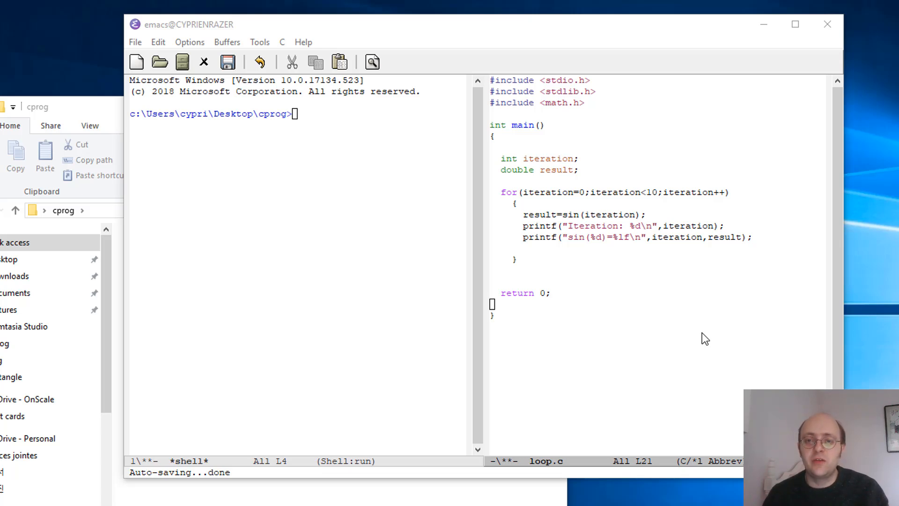
pyautogui.moveTo(726, 338)
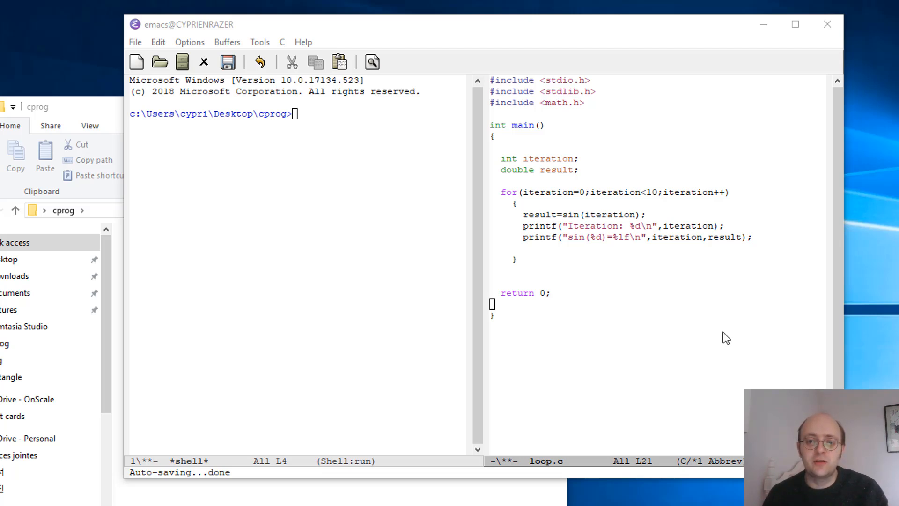
pyautogui.moveTo(736, 317)
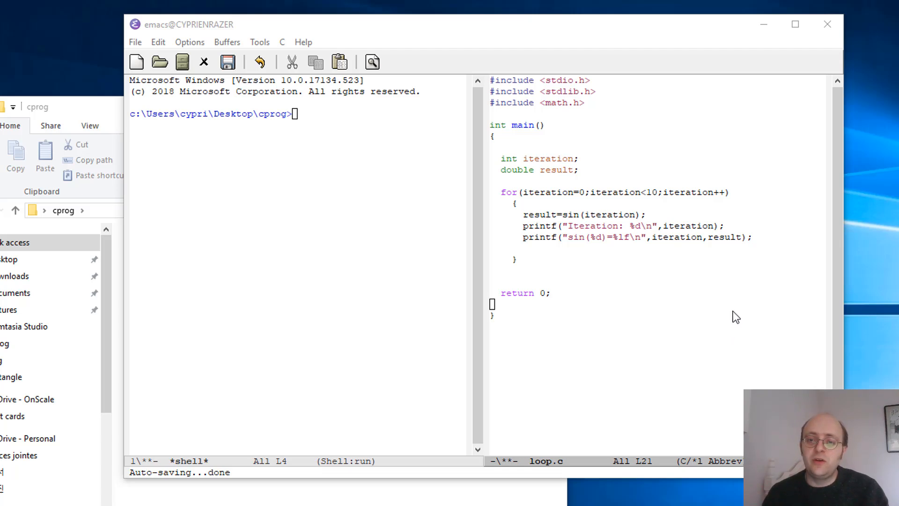
pyautogui.moveTo(740, 303)
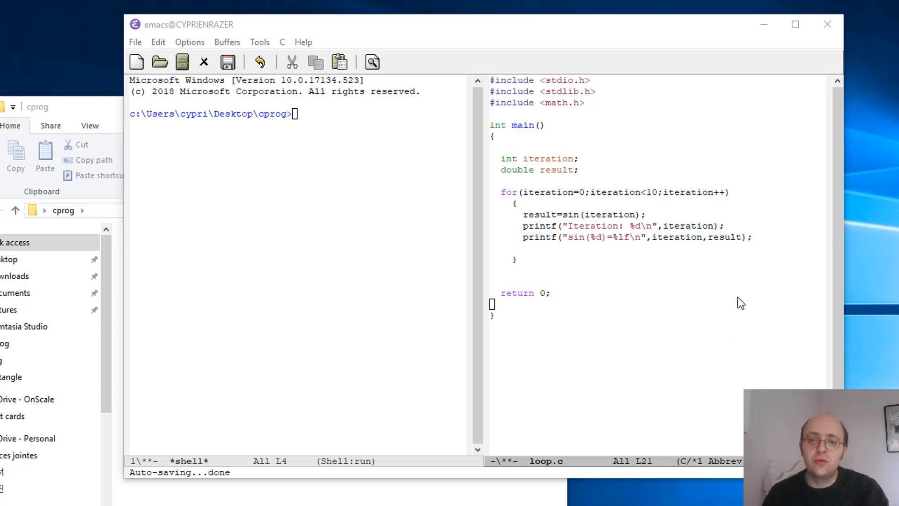
pyautogui.moveTo(630, 182)
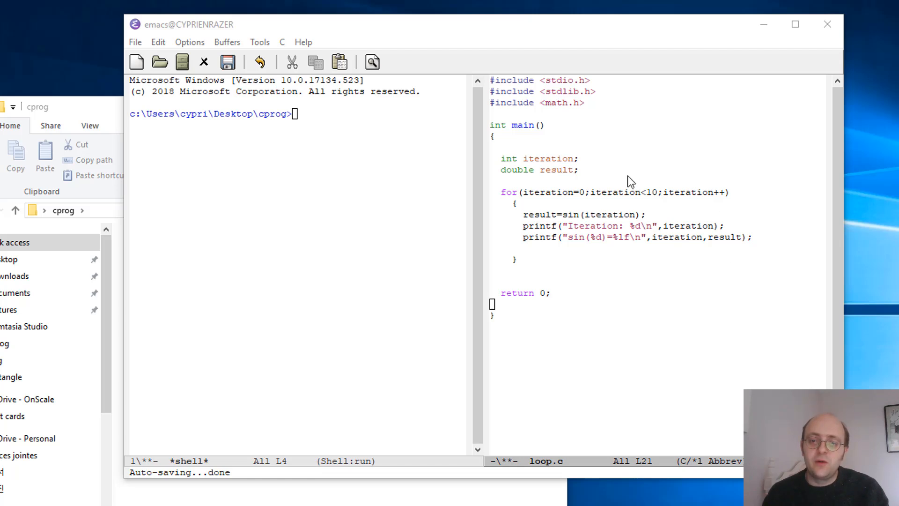
pyautogui.moveTo(649, 402)
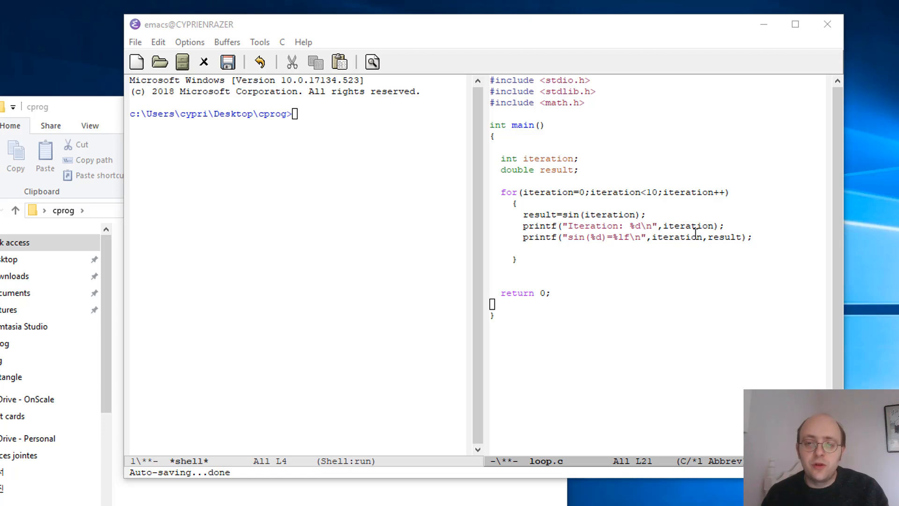
pyautogui.moveTo(570, 230)
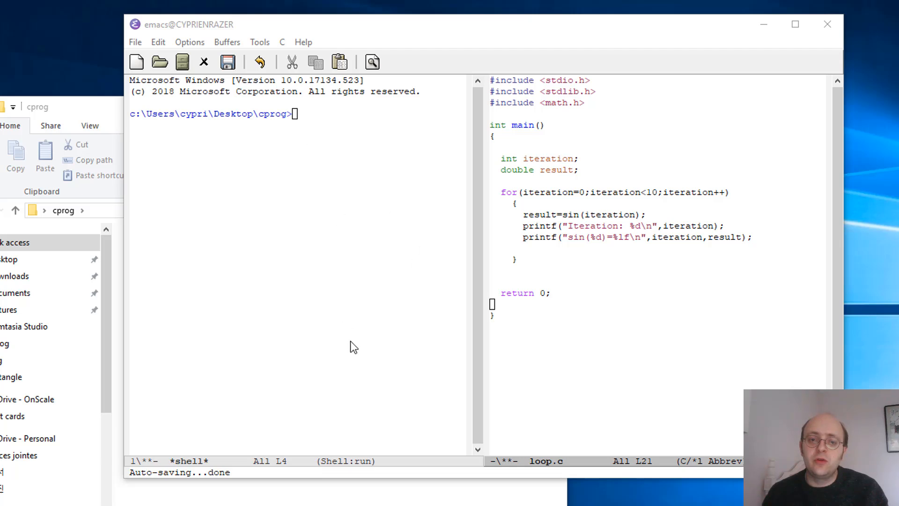
pyautogui.moveTo(577, 222)
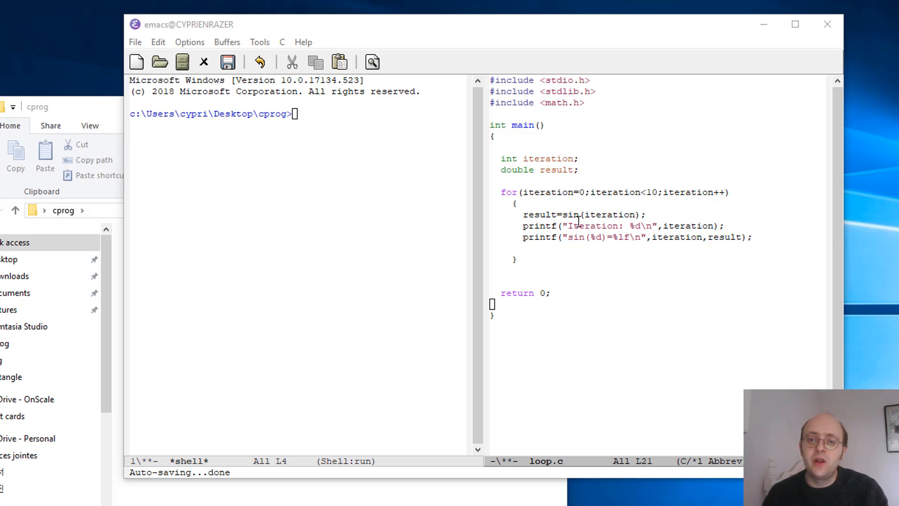
pyautogui.moveTo(677, 253)
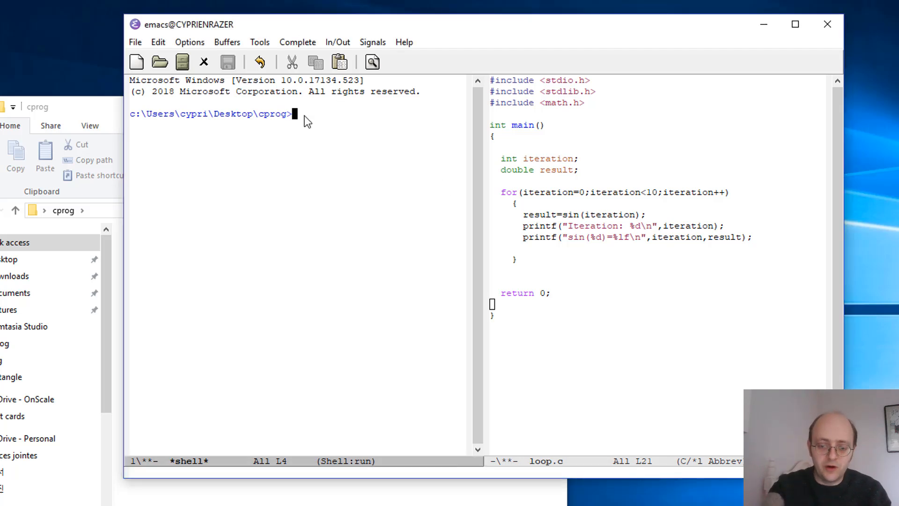
# - Run loop.exe in the shell, printing sine values for iterations 0 through 9
pyautogui.write('loop.')
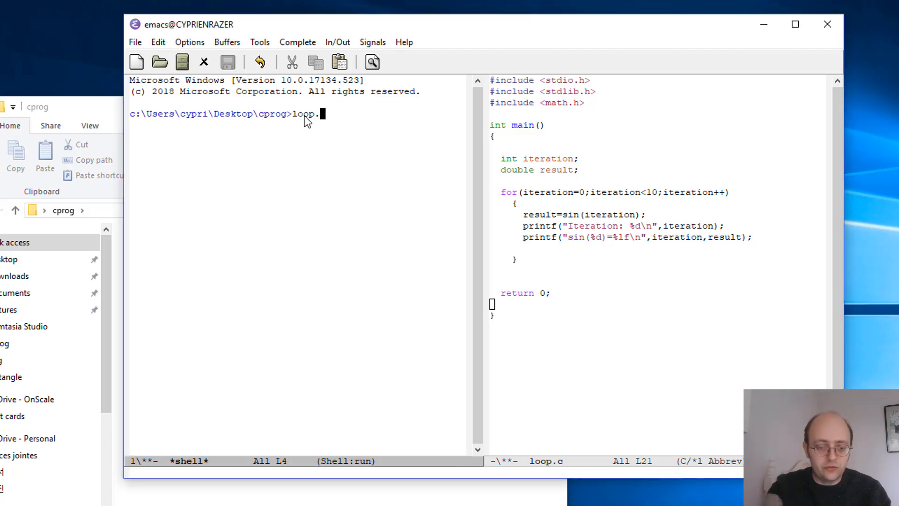
pyautogui.write('exe')
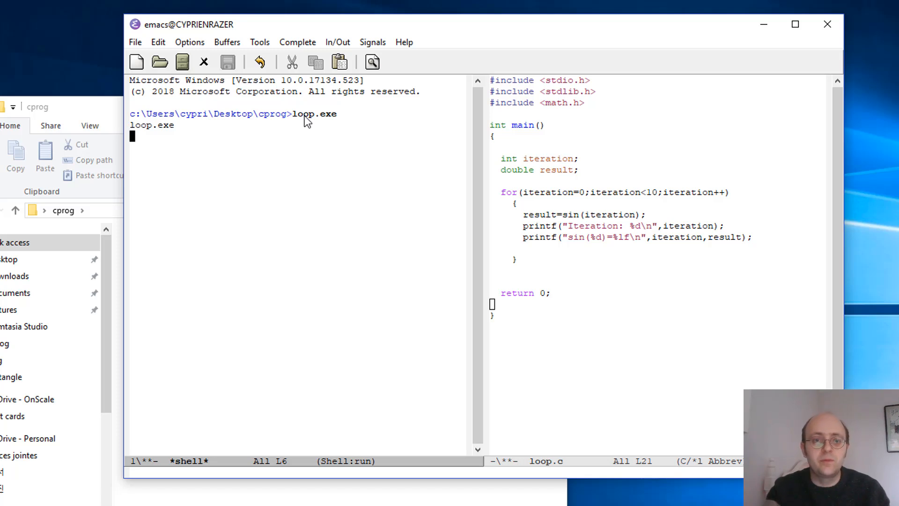
pyautogui.moveTo(240, 129)
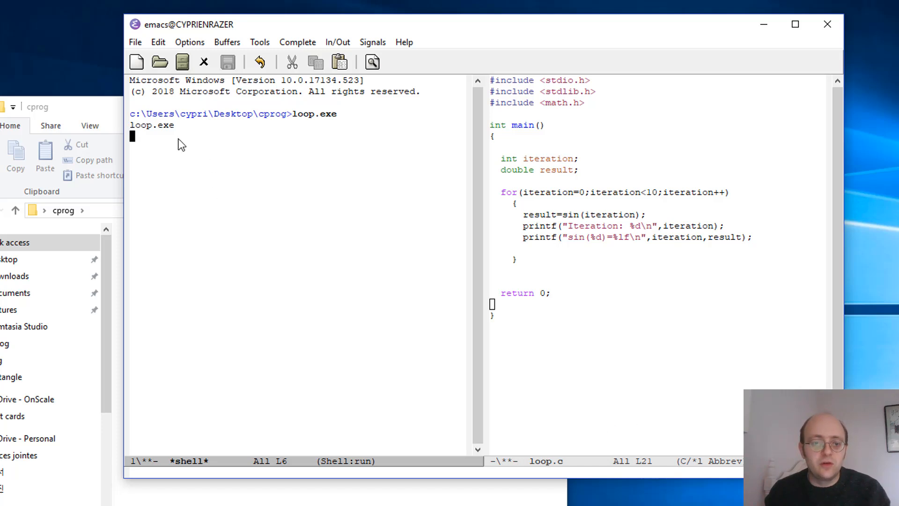
pyautogui.moveTo(189, 148)
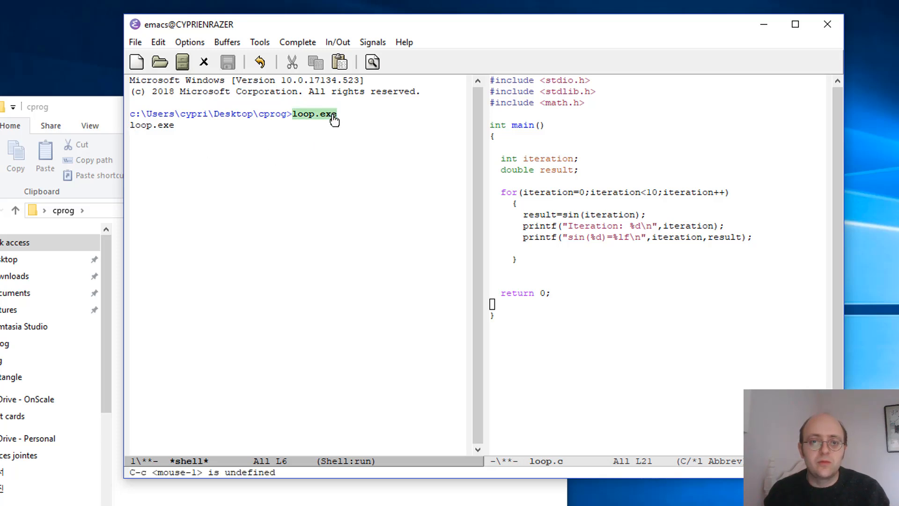
pyautogui.press('Return')
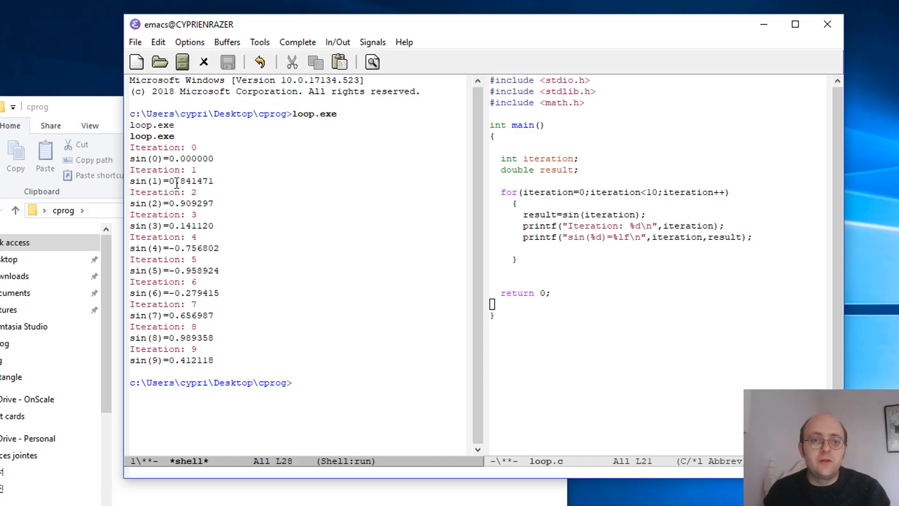
pyautogui.moveTo(175, 286)
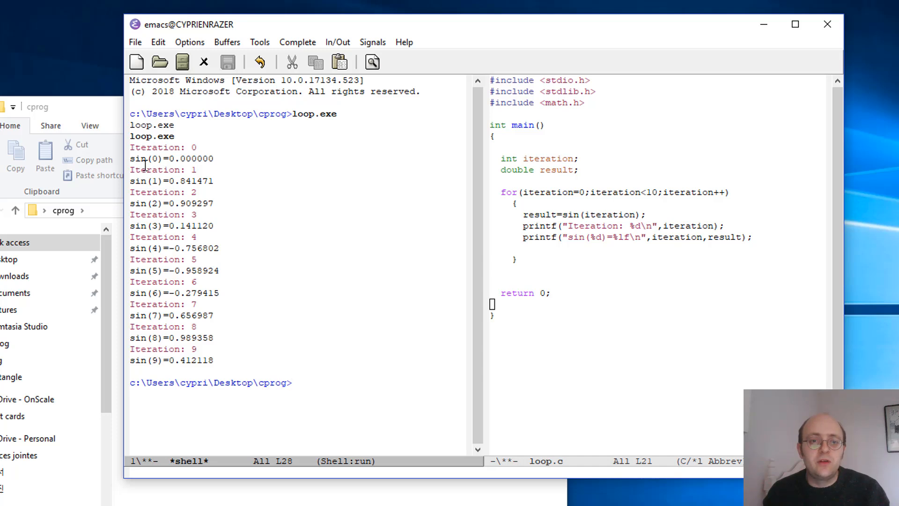
pyautogui.moveTo(233, 181)
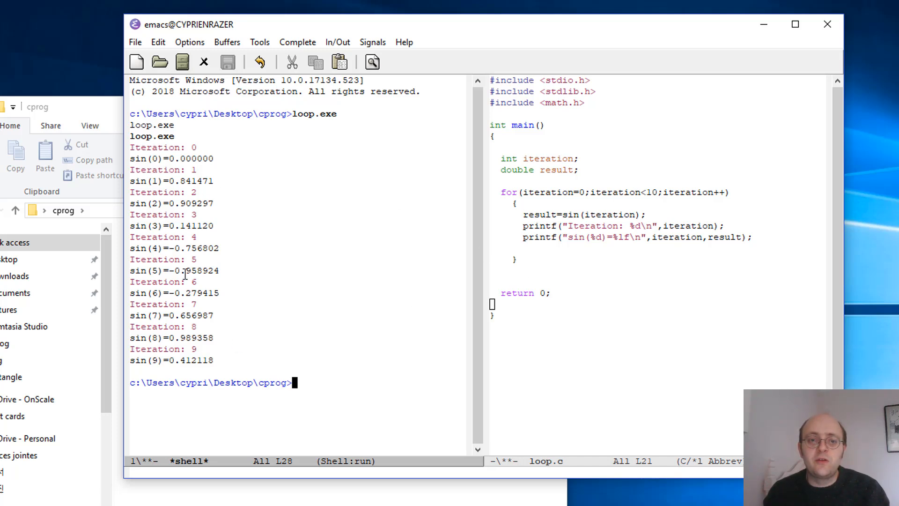
pyautogui.moveTo(179, 365)
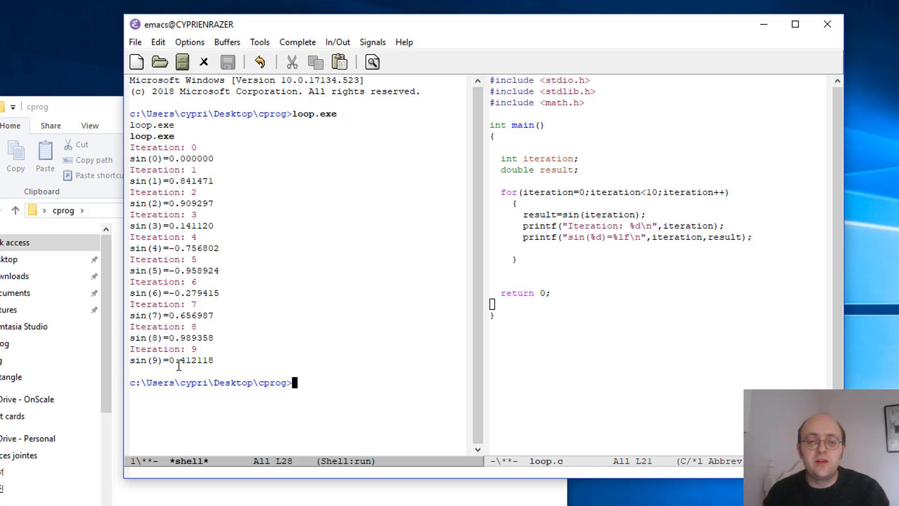
pyautogui.moveTo(261, 314)
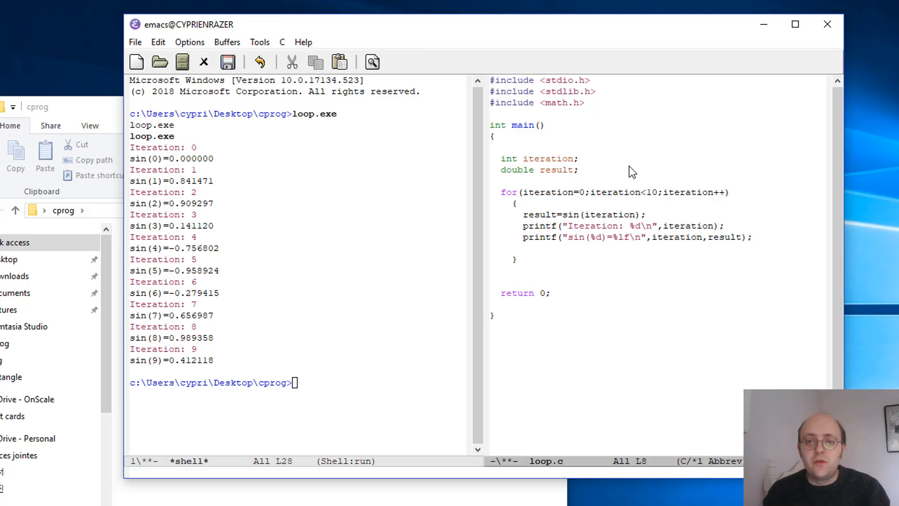
pyautogui.moveTo(596, 158)
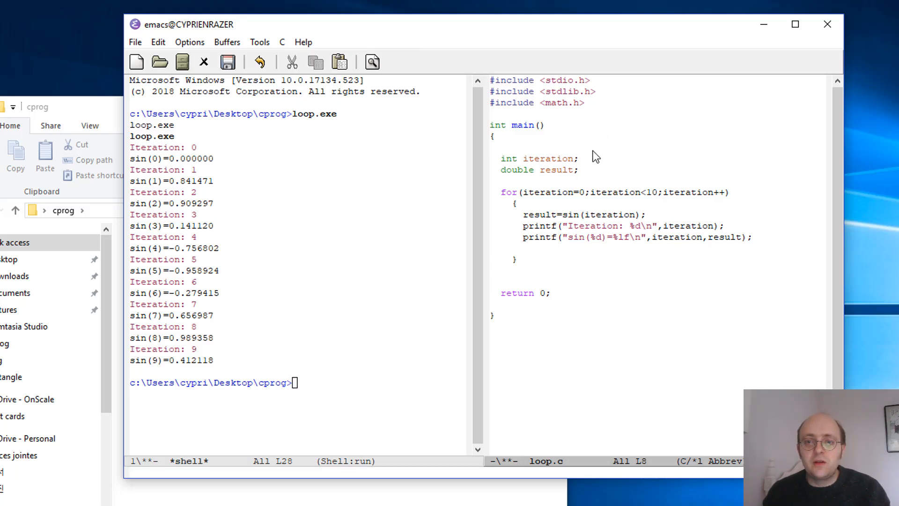
pyautogui.moveTo(602, 198)
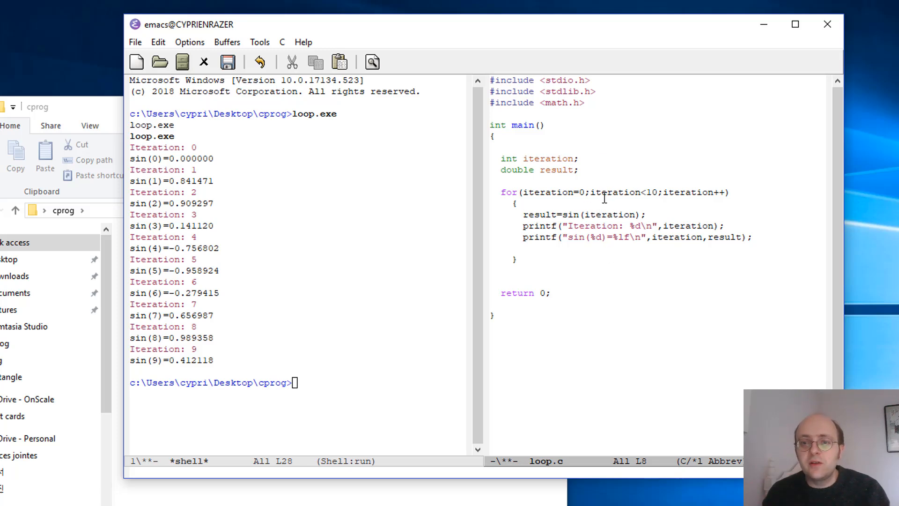
pyautogui.moveTo(600, 114)
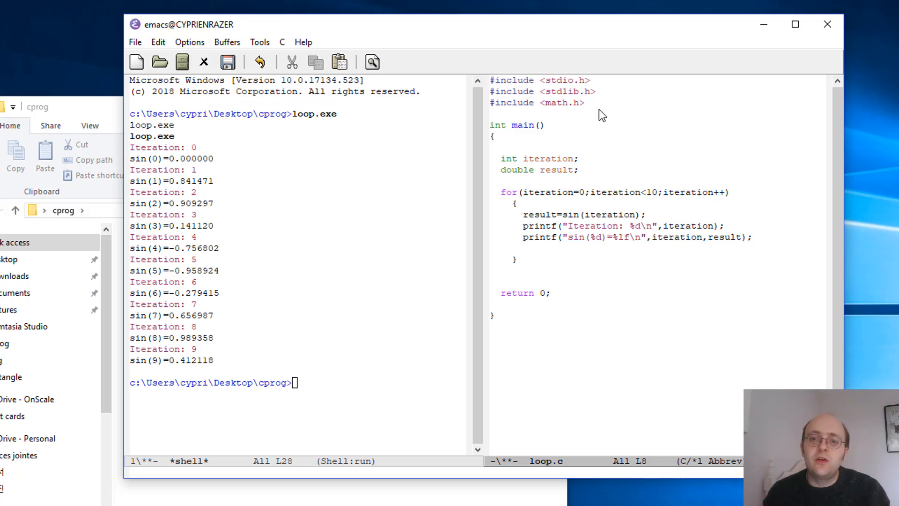
pyautogui.moveTo(642, 161)
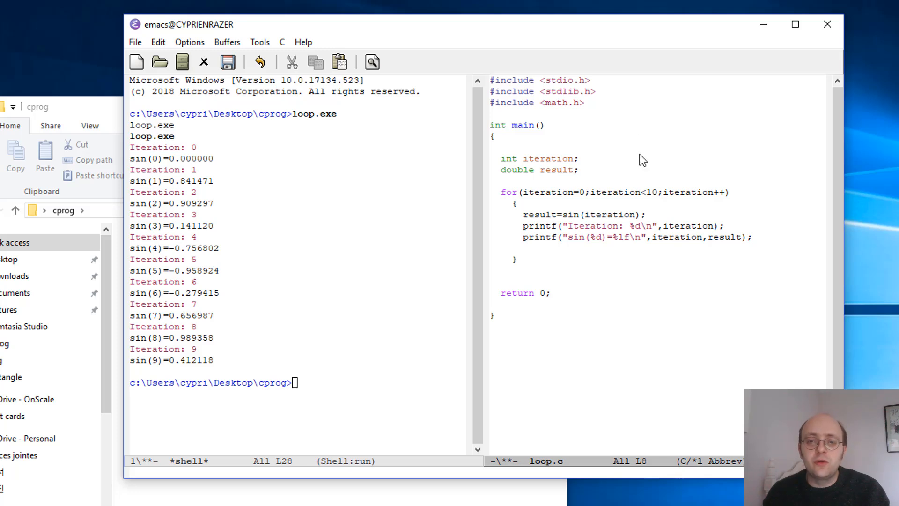
# - Place the cursor in loop.c just after the variable declarations
pyautogui.click(580, 158)
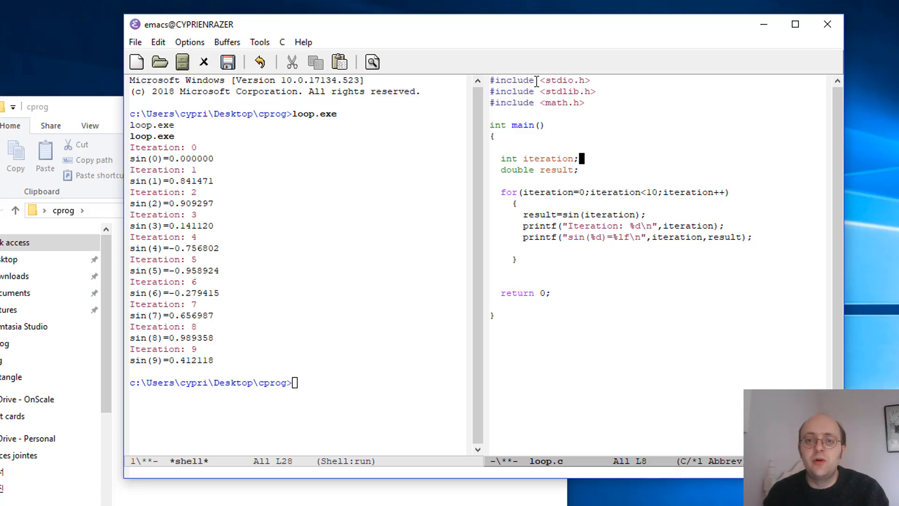
pyautogui.moveTo(623, 186)
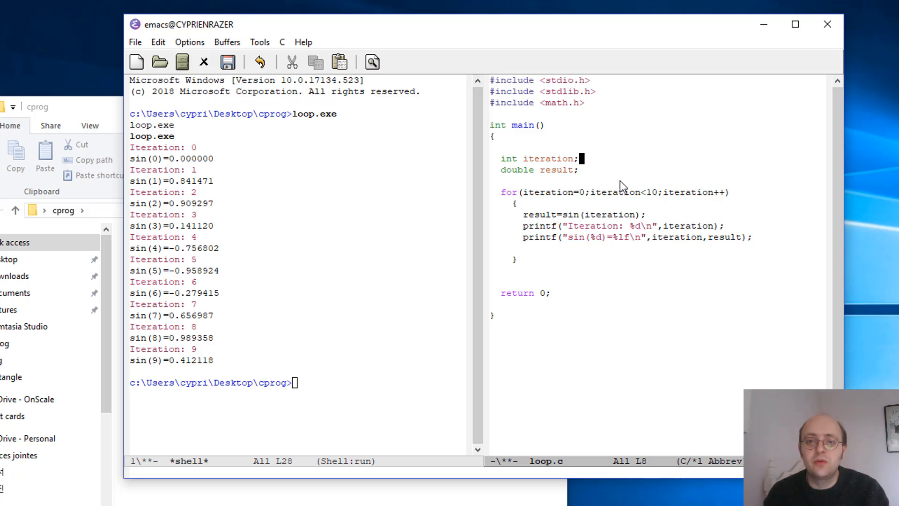
pyautogui.moveTo(610, 176)
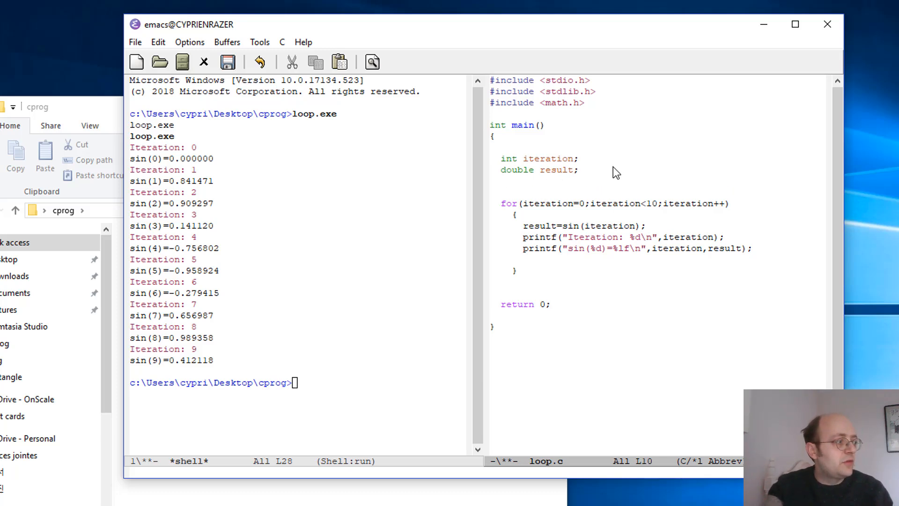
# - Declare FILE* myfile = NULL; after the declarations, leaving a blank line below
pyautogui.press('enter')
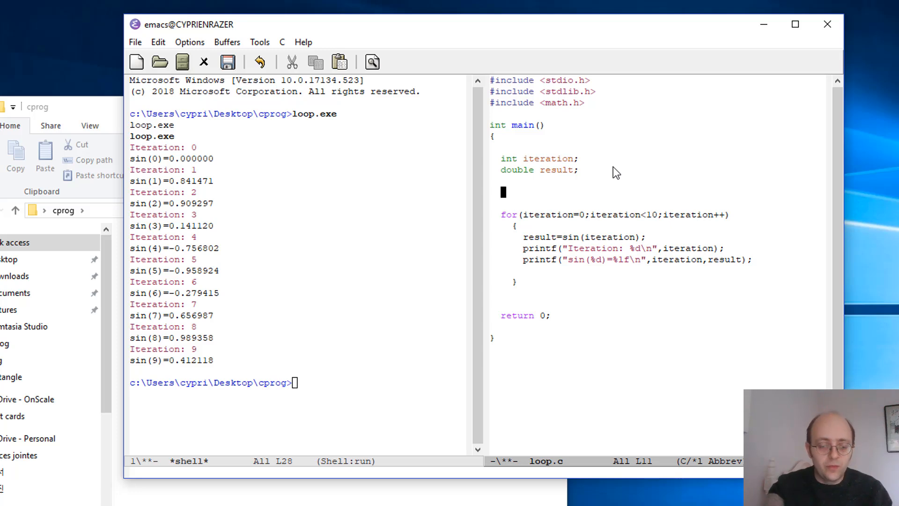
pyautogui.write('FILE')
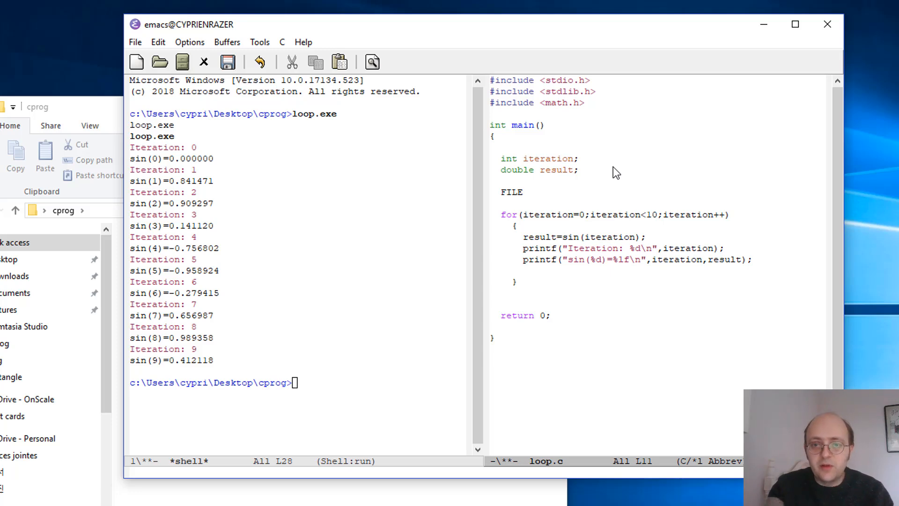
pyautogui.write('*')
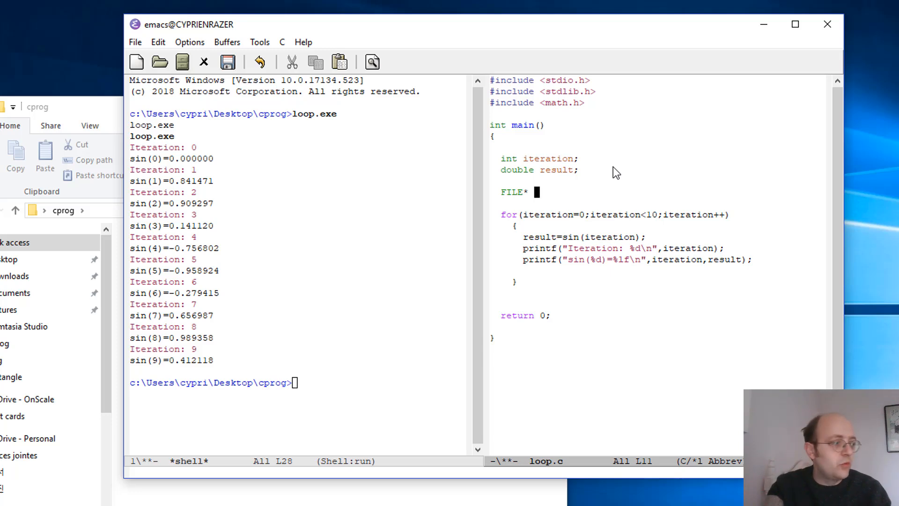
pyautogui.write('myfil')
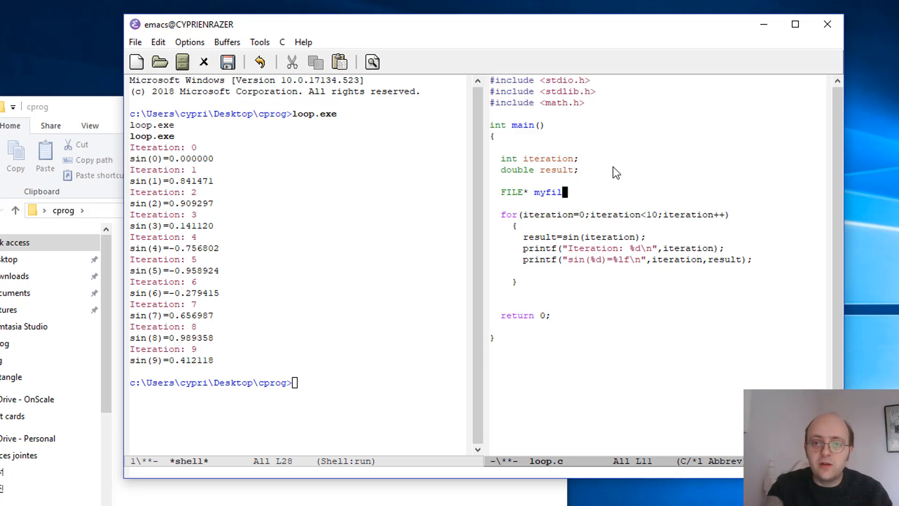
pyautogui.write('e =')
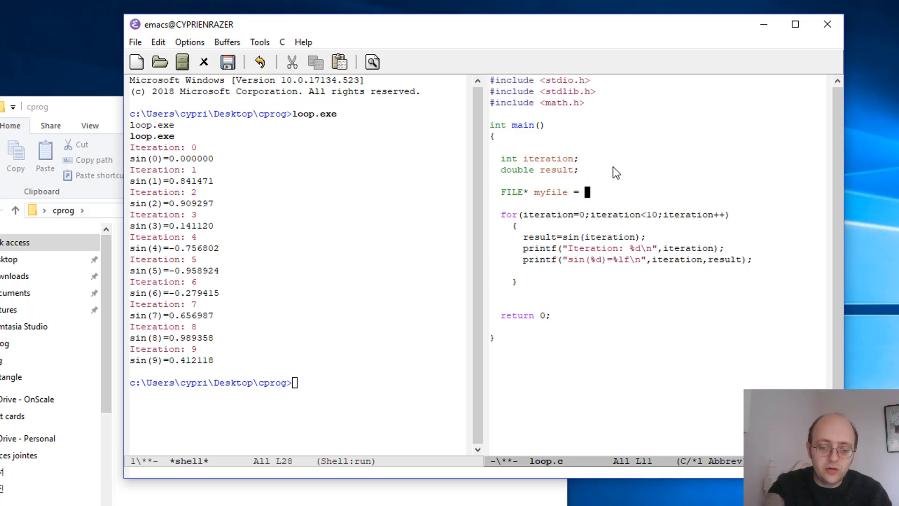
pyautogui.write('NULL;')
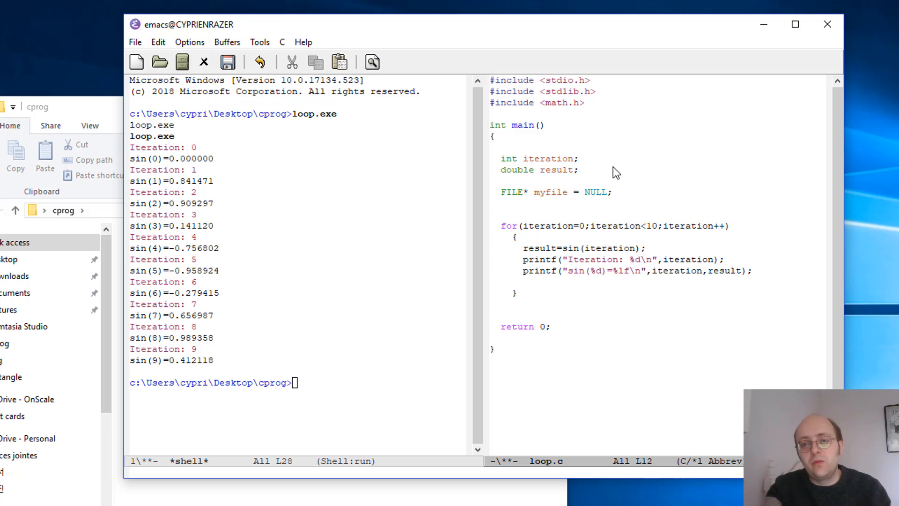
pyautogui.click(504, 202)
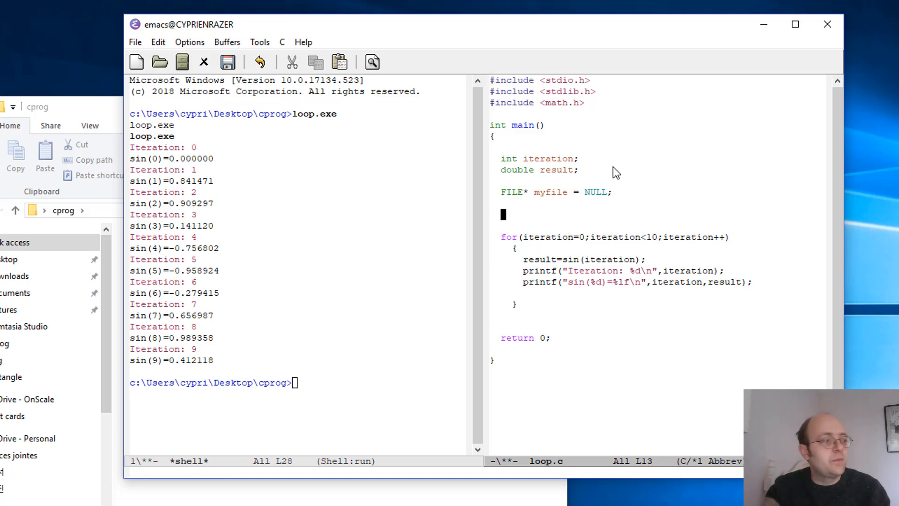
# - Start the assignment myfile = fopen("test.txt" on the new line
pyautogui.write('m')
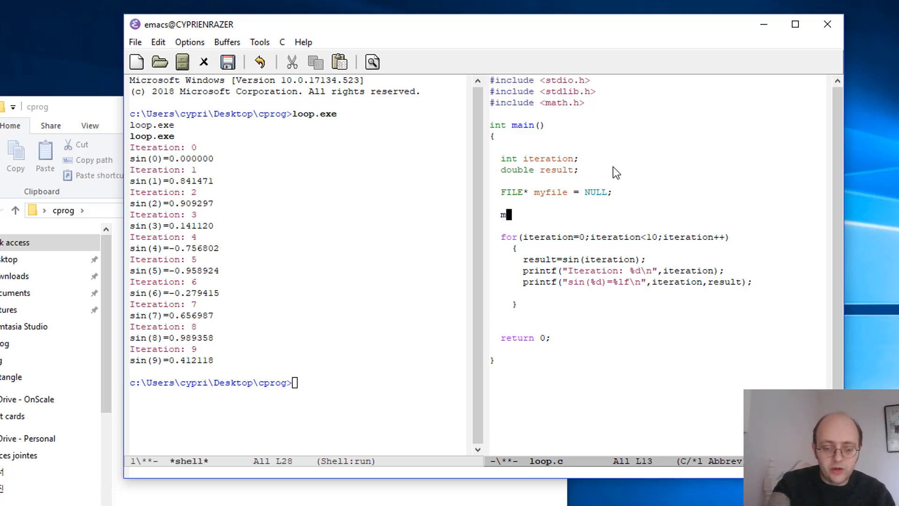
pyautogui.write('yfile =')
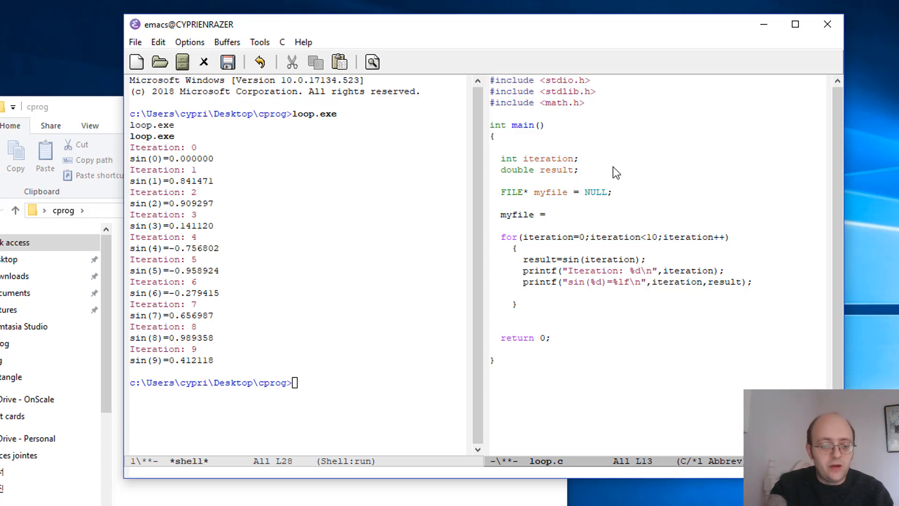
pyautogui.write('fopen')
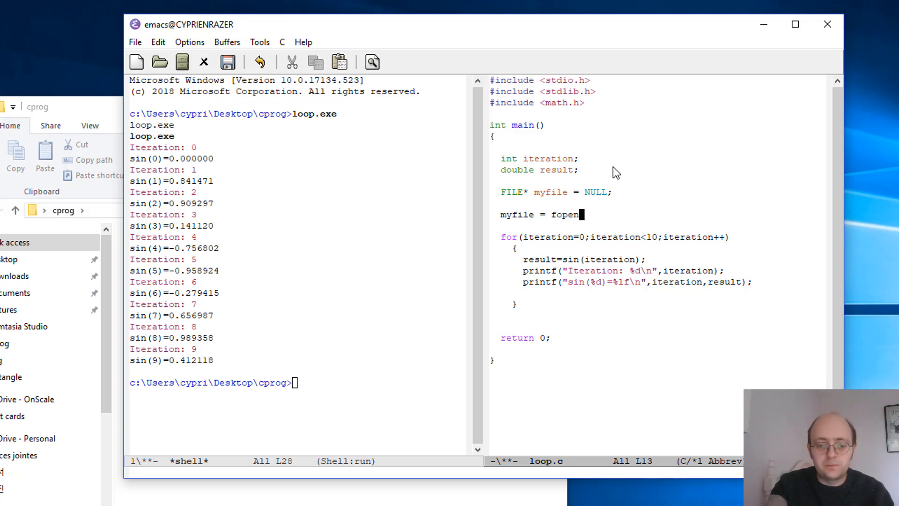
pyautogui.write('();')
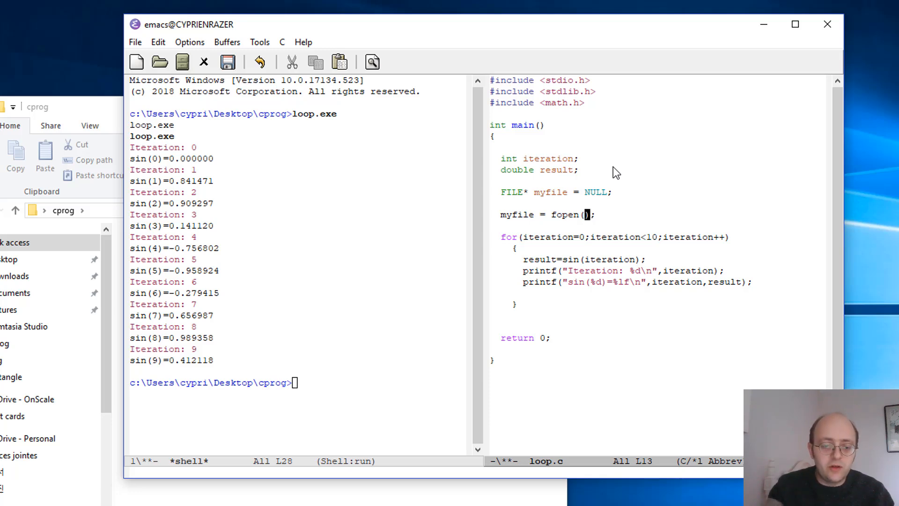
pyautogui.write('""')
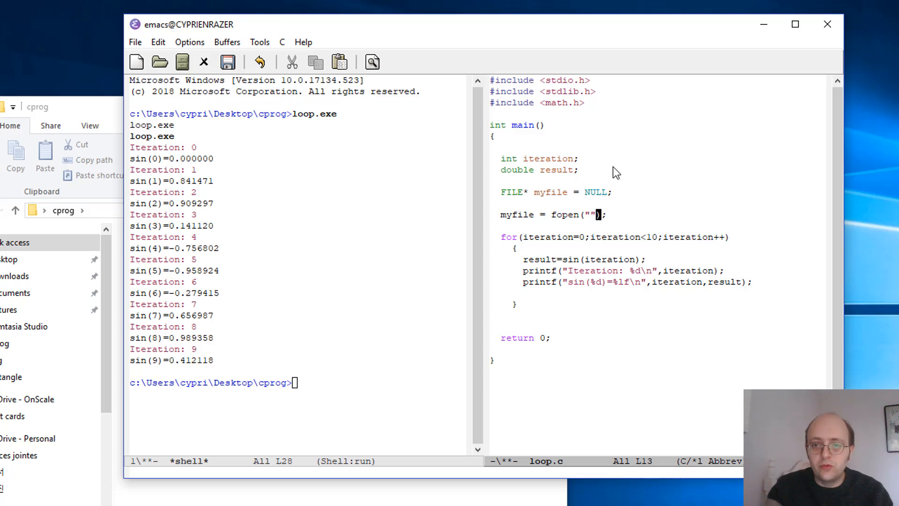
pyautogui.write('test')
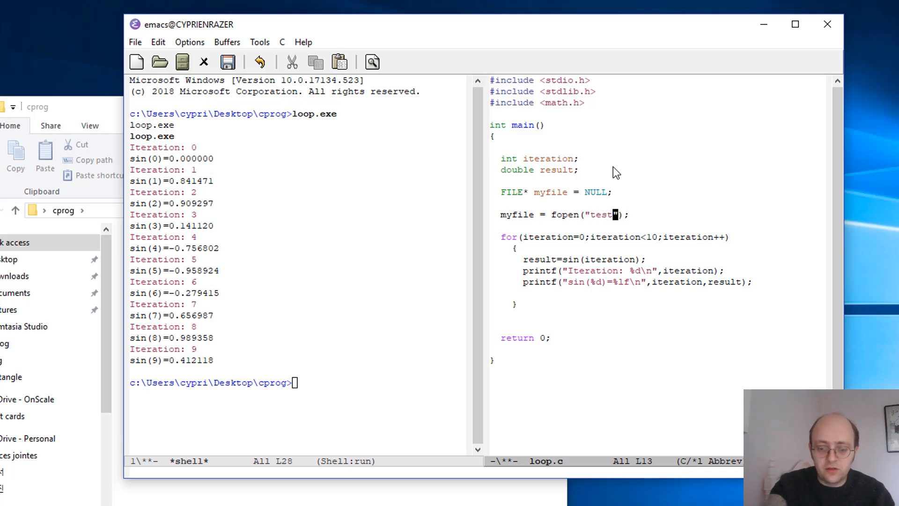
pyautogui.write('.')
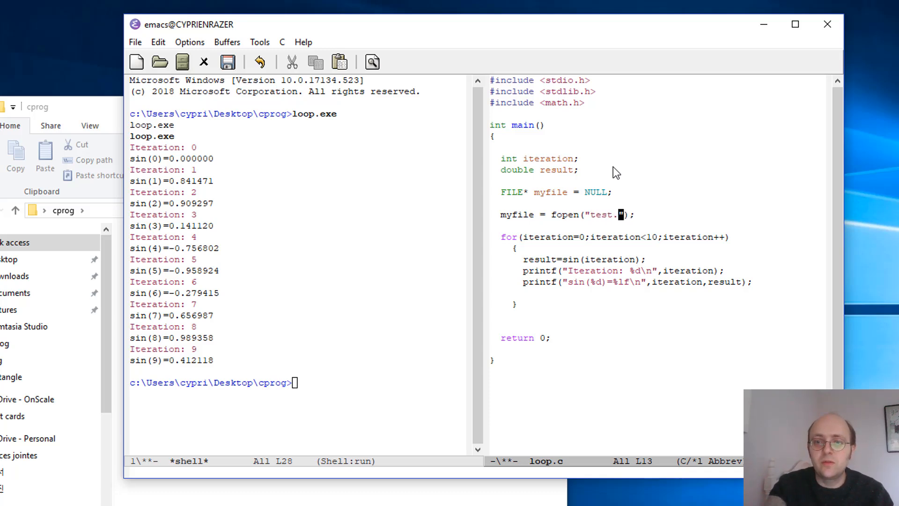
pyautogui.write('txt')
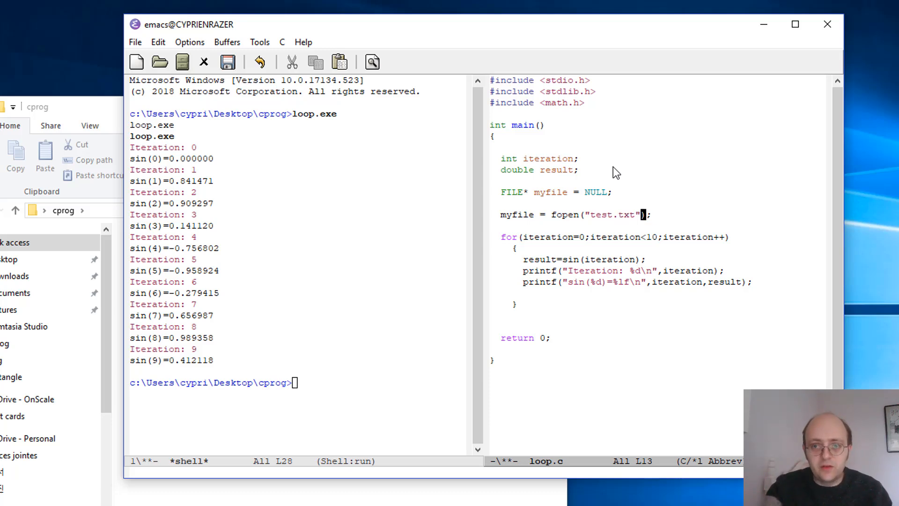
# - Add the fopen mode argument, deleting a mistaken w
pyautogui.write(',')
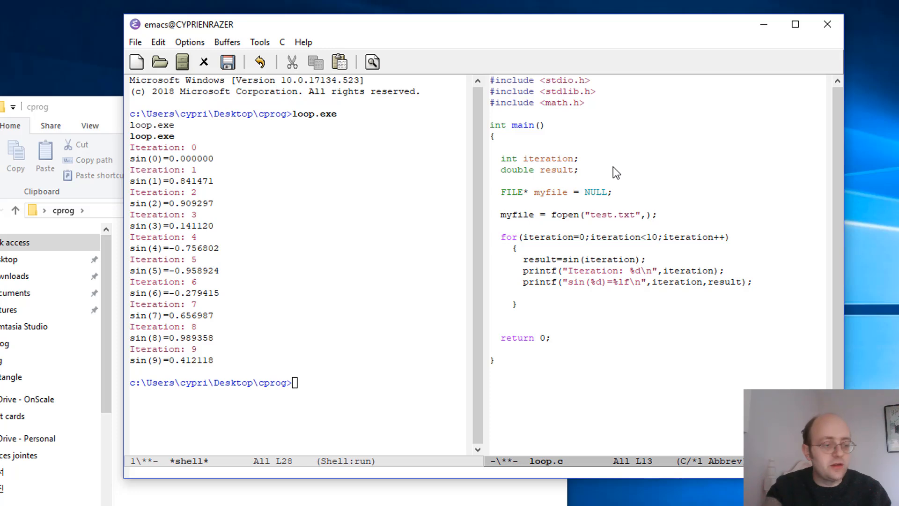
pyautogui.write('""')
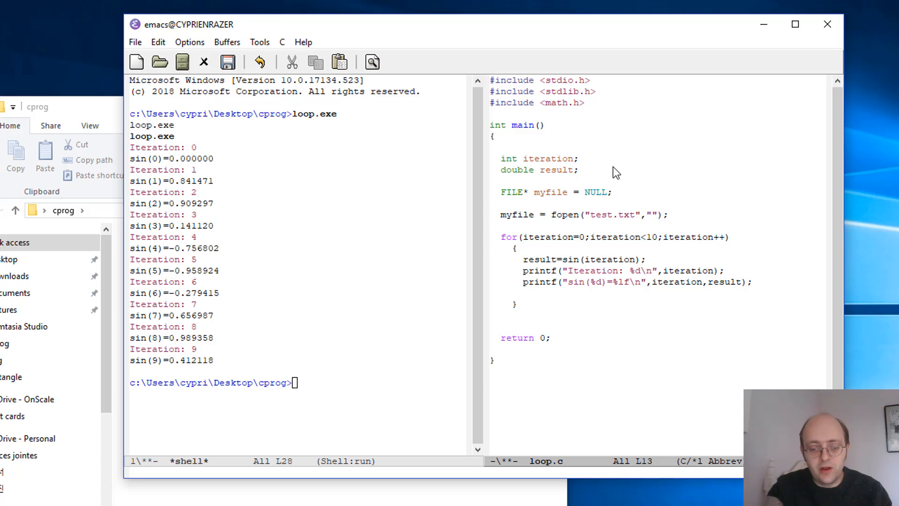
pyautogui.write('r')
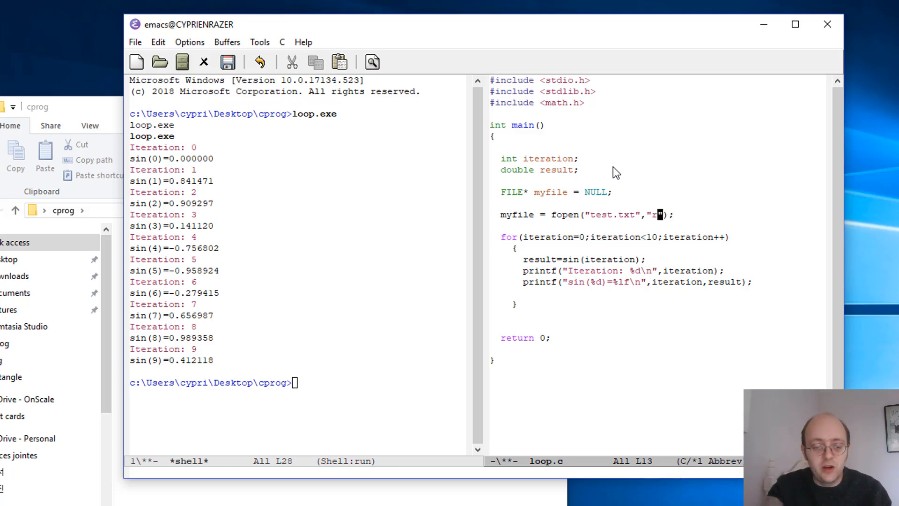
pyautogui.write('w')
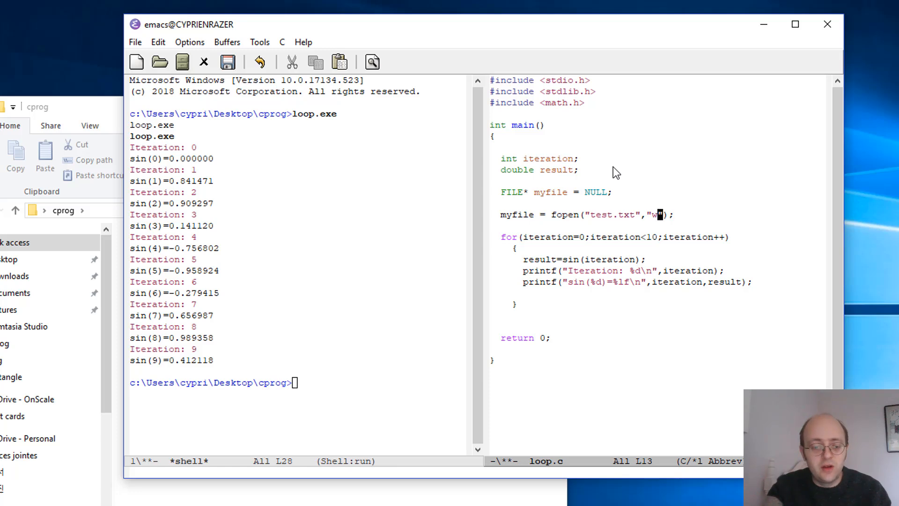
pyautogui.press('Backspace')
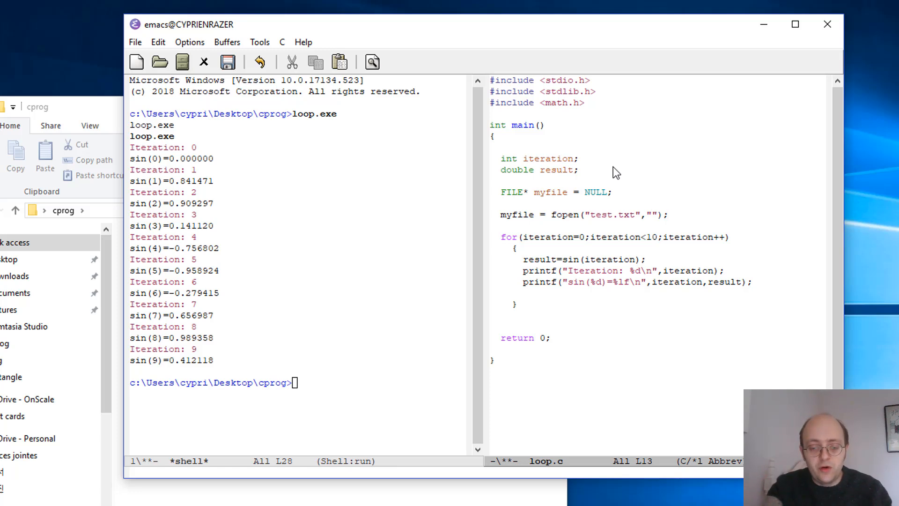
pyautogui.write('r')
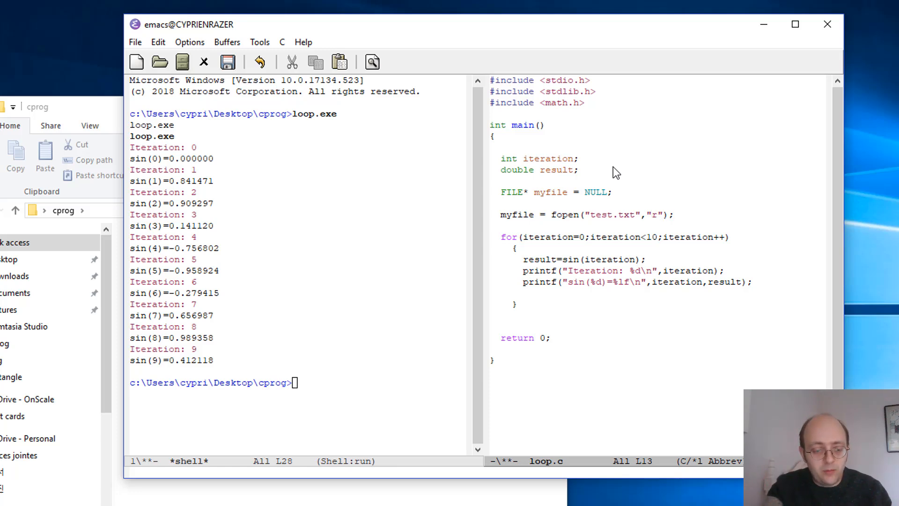
pyautogui.write('+')
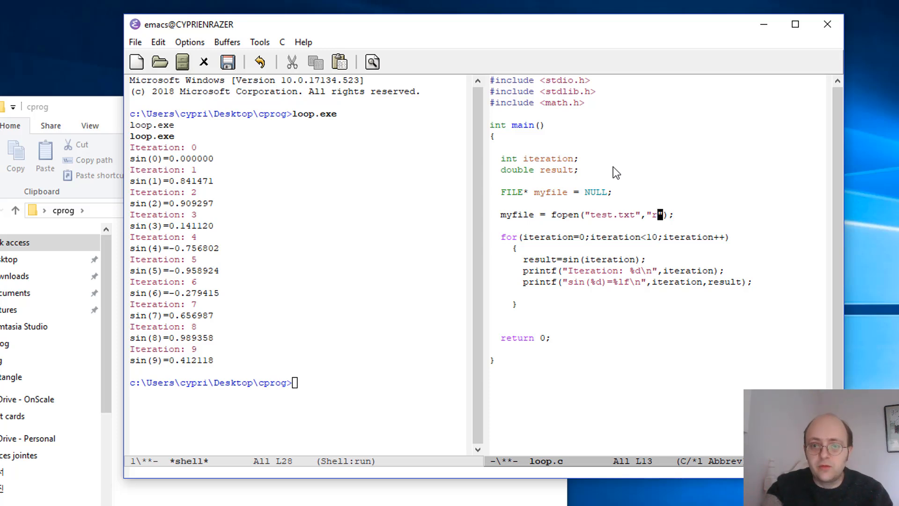
# - Settle the fopen mode on "r+", trying and removing a C:\\ path prefix
pyautogui.write('+')
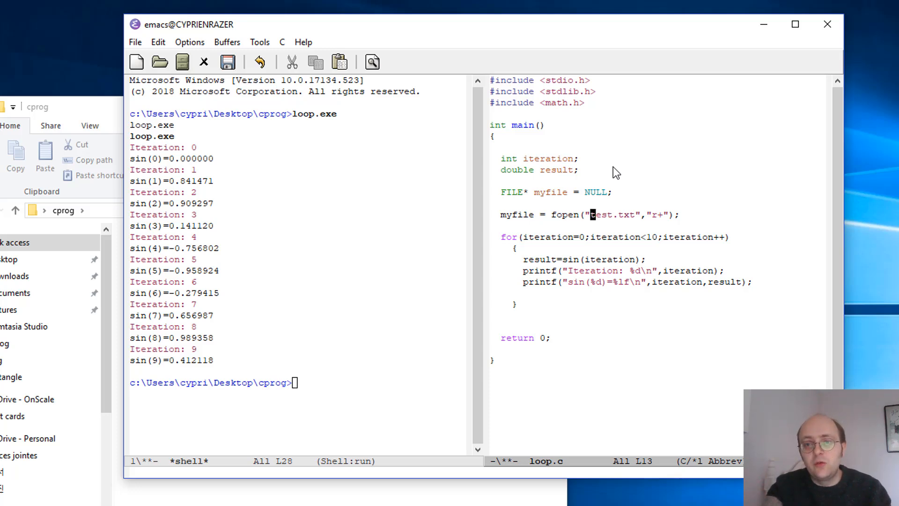
pyautogui.write('C:\\\\')
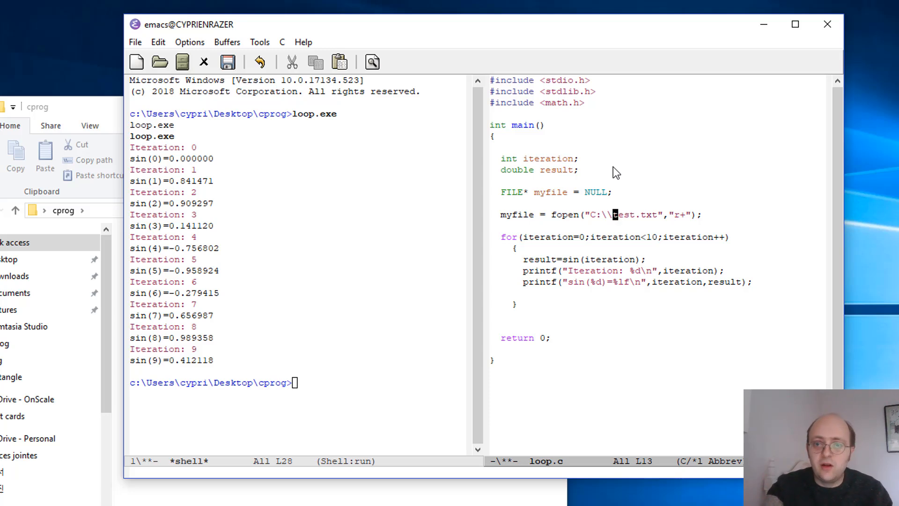
pyautogui.write('ssss\\\\')
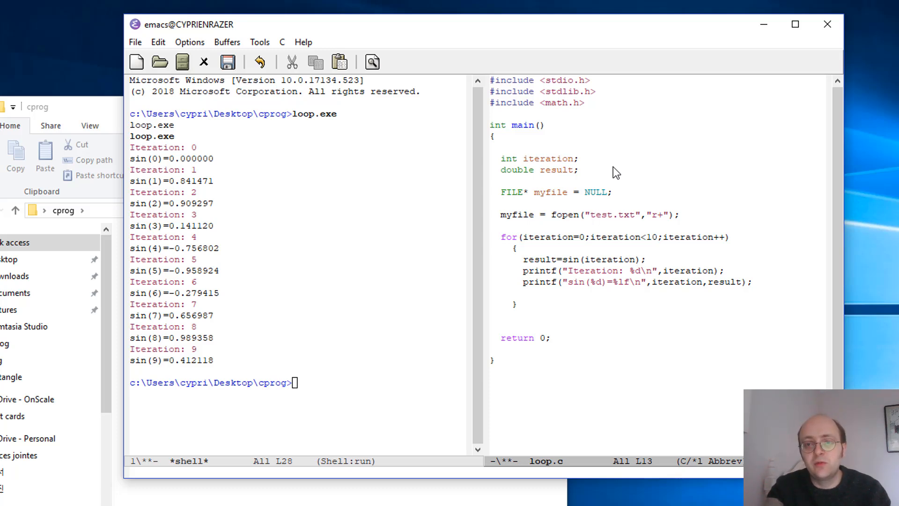
# - Place the cursor after the fopen line for a blank line before the loop
pyautogui.click(592, 214)
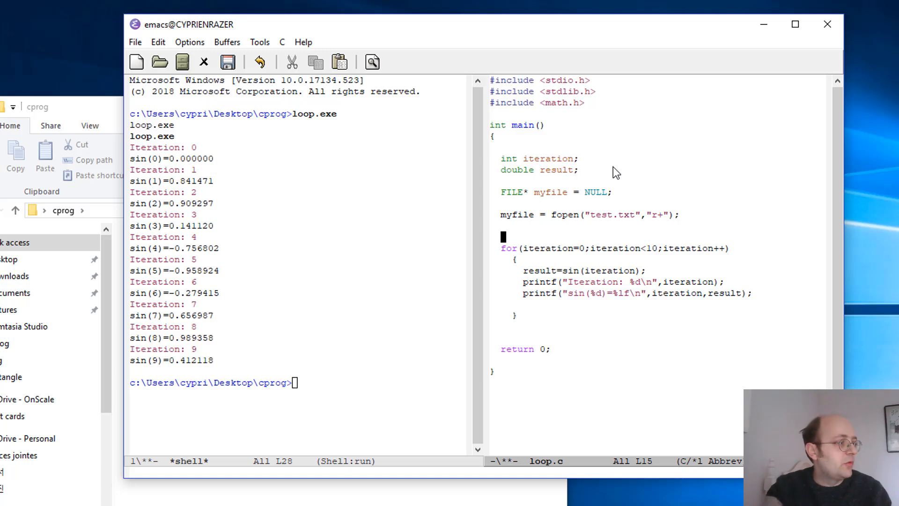
# - Open an if (myfile != NULL){ block around the for loop
pyautogui.write('i')
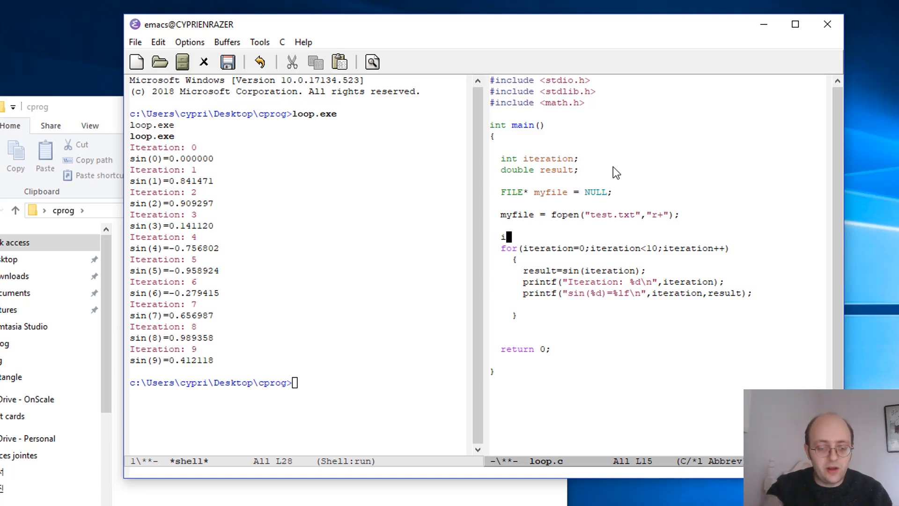
pyautogui.write('f ()')
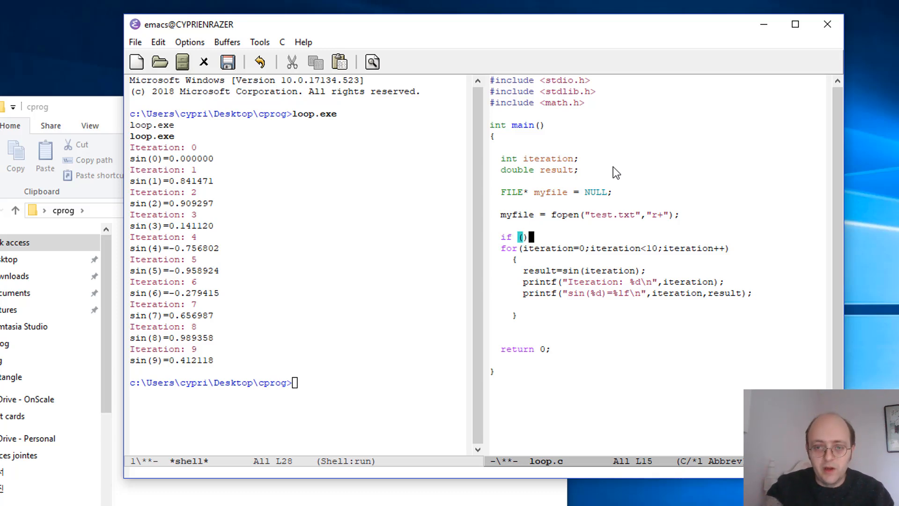
pyautogui.write('myfile')
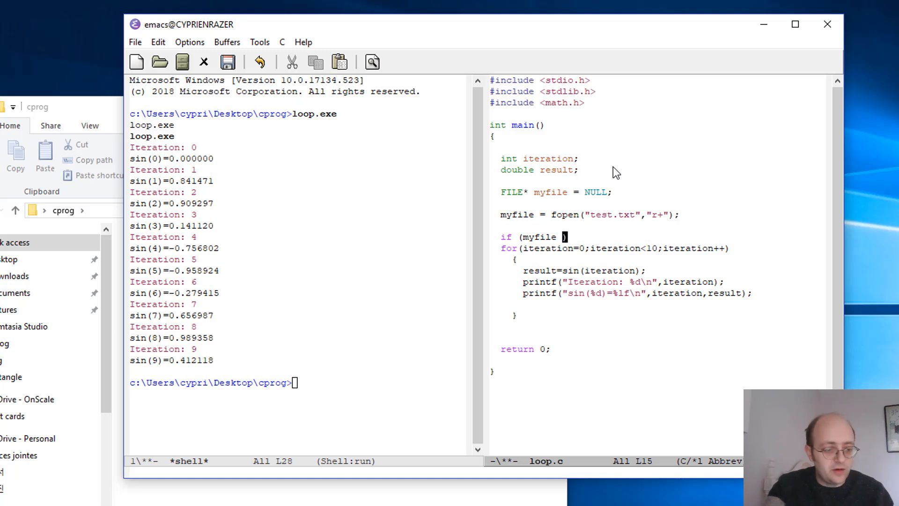
pyautogui.write('!')
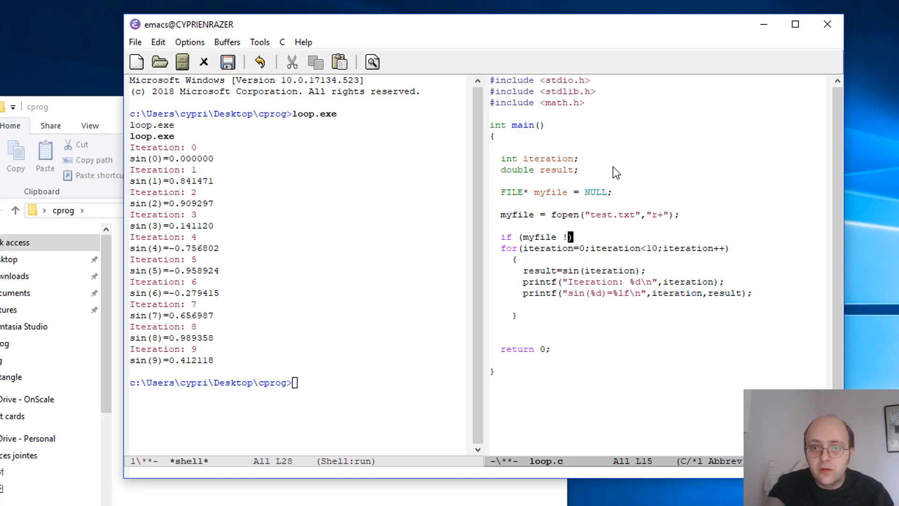
pyautogui.write('=')
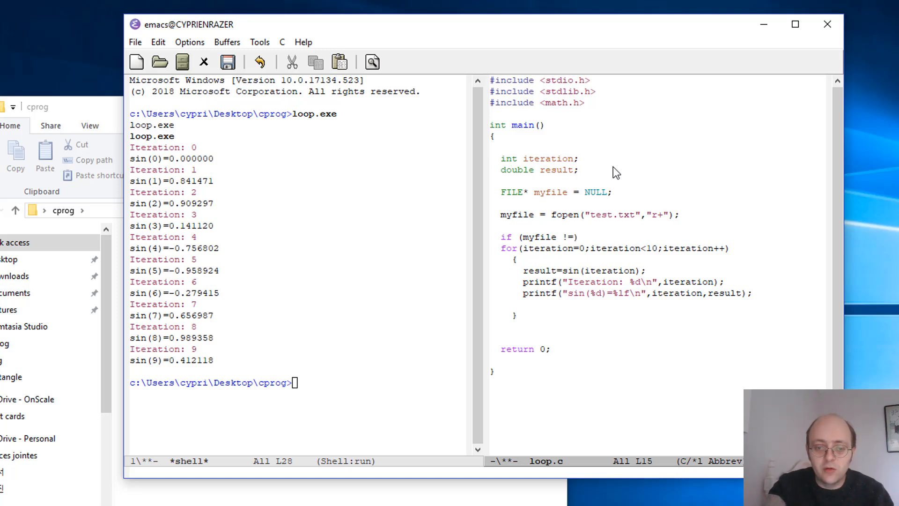
pyautogui.write('N')
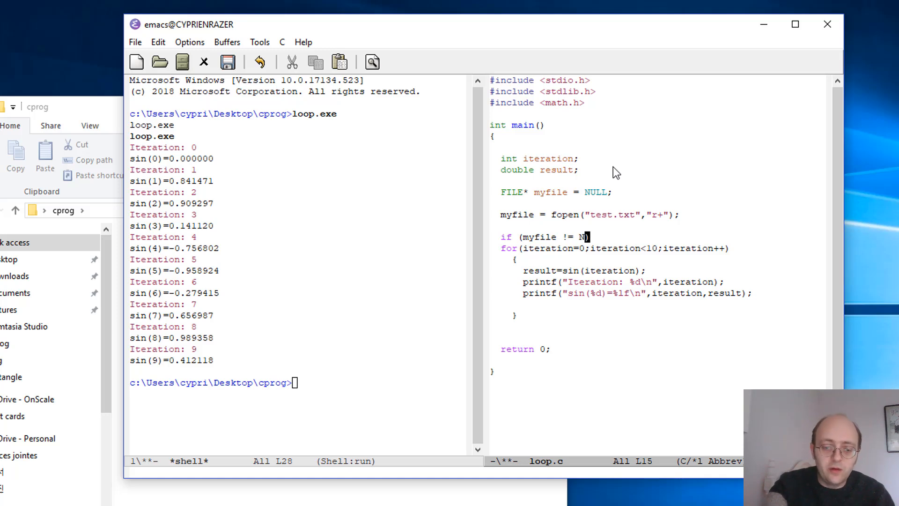
pyautogui.write('ULL)')
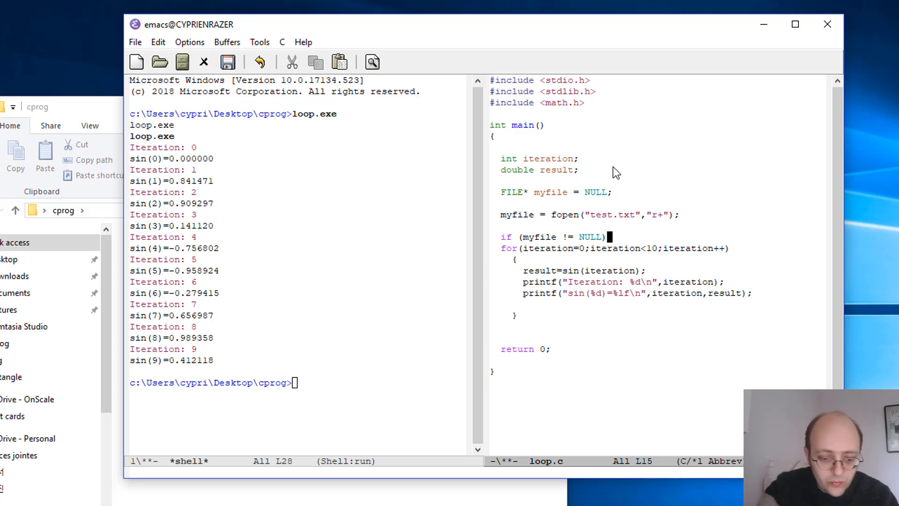
pyautogui.write('{')
pyautogui.write('}')
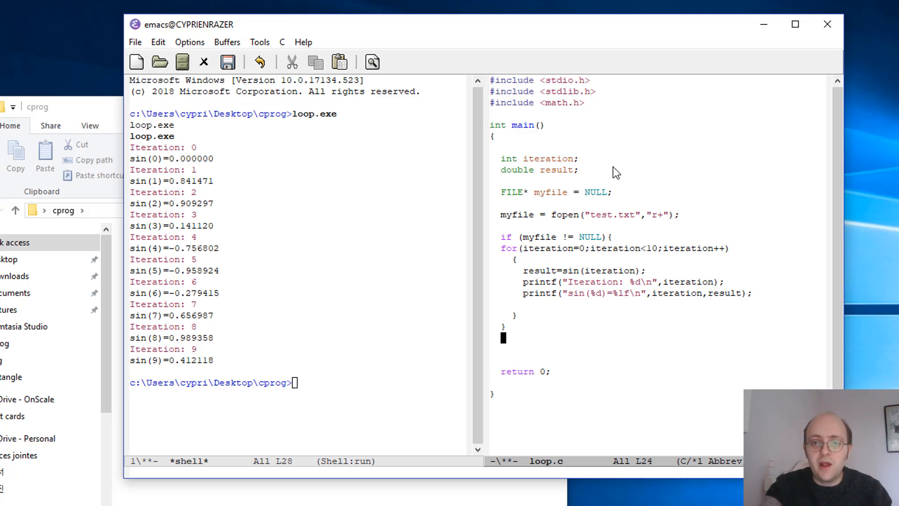
# - Add else { printf("impossible to open the file test.txt"); } after the if block
pyautogui.write('else')
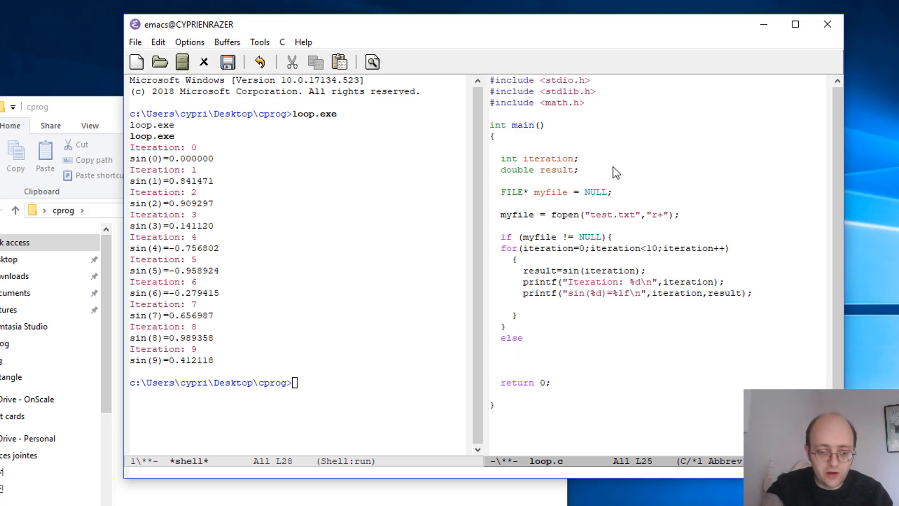
pyautogui.write('{}')
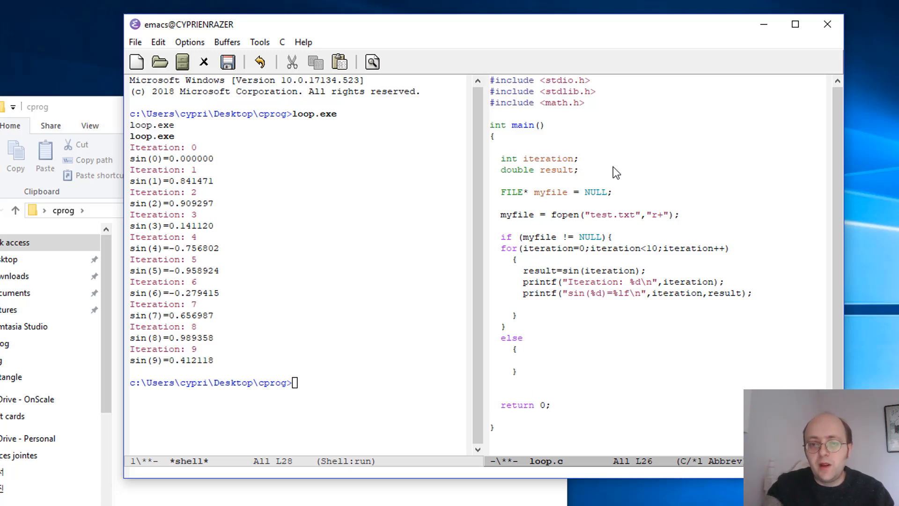
pyautogui.write('pr')
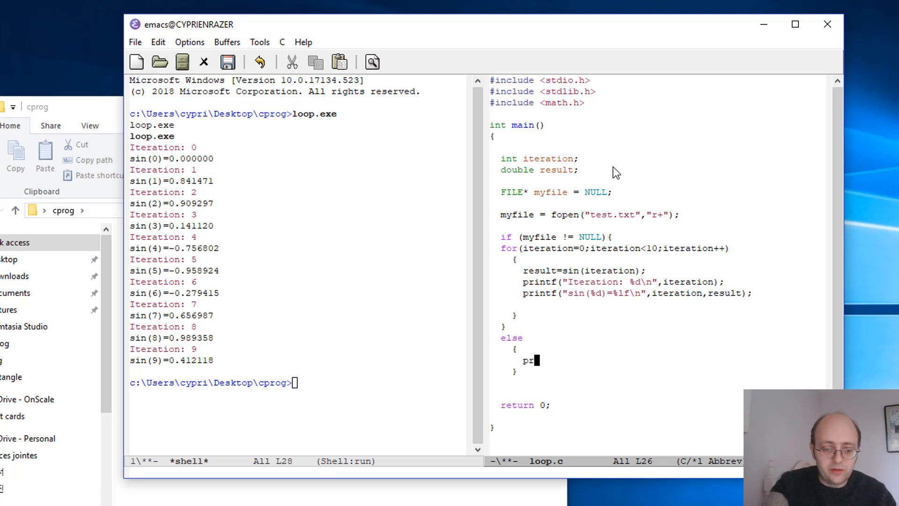
pyautogui.write('intf')
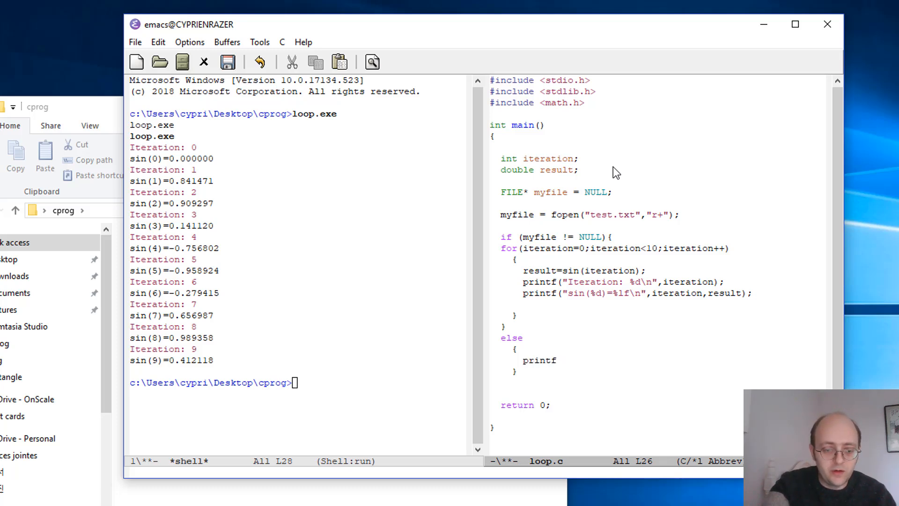
pyautogui.write('("')
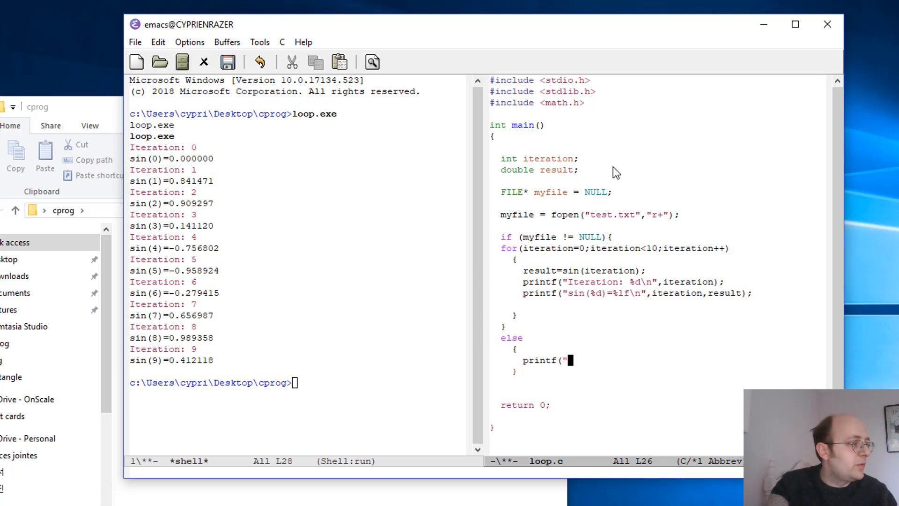
pyautogui.write('impo')
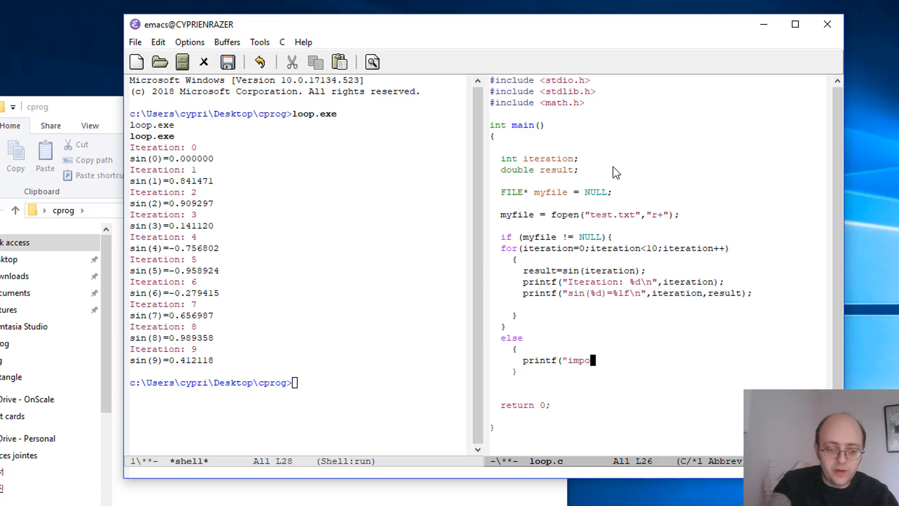
pyautogui.write('ssible to')
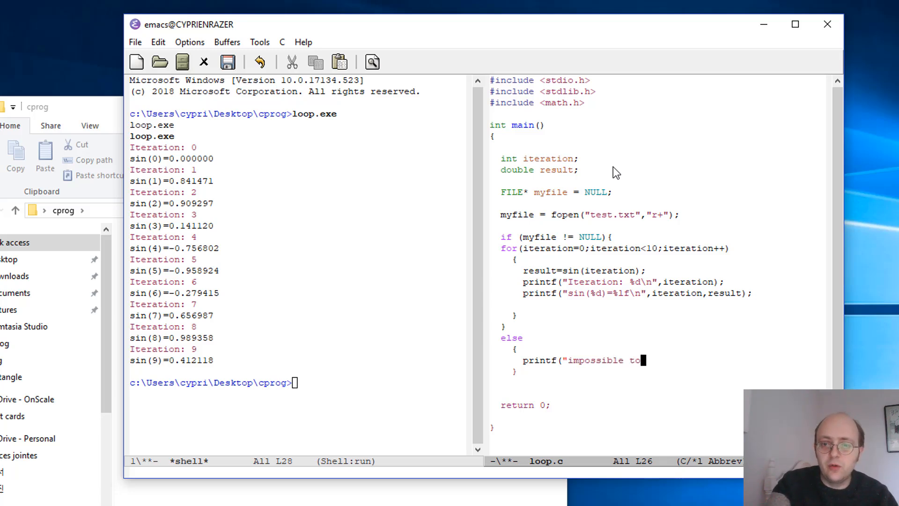
pyautogui.write('open the fil')
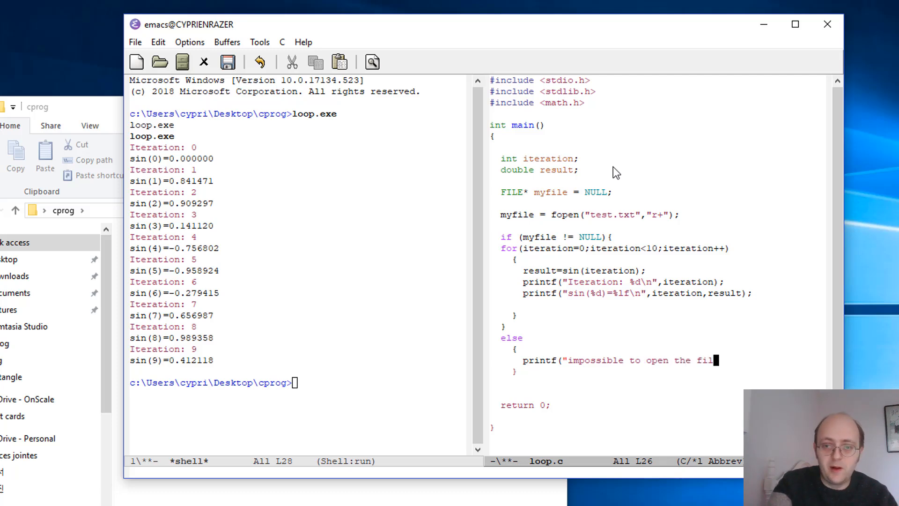
pyautogui.write('test')
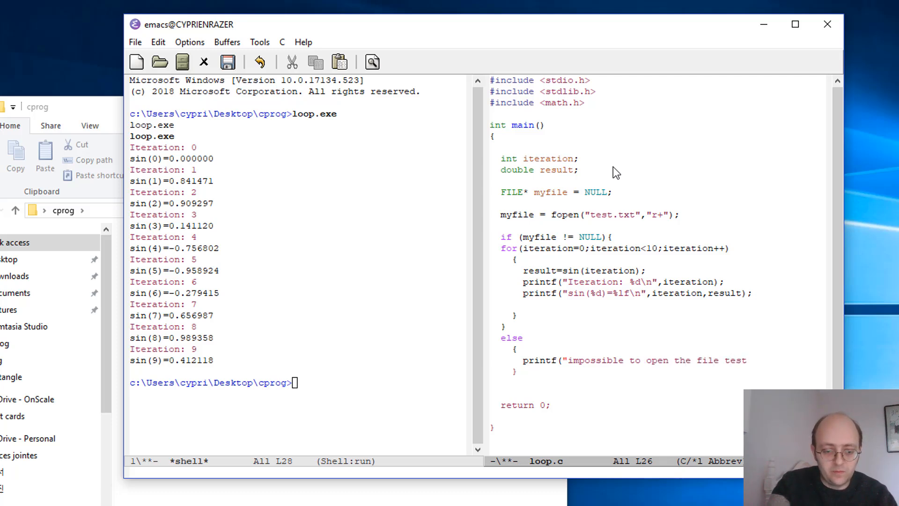
pyautogui.write('.txt");')
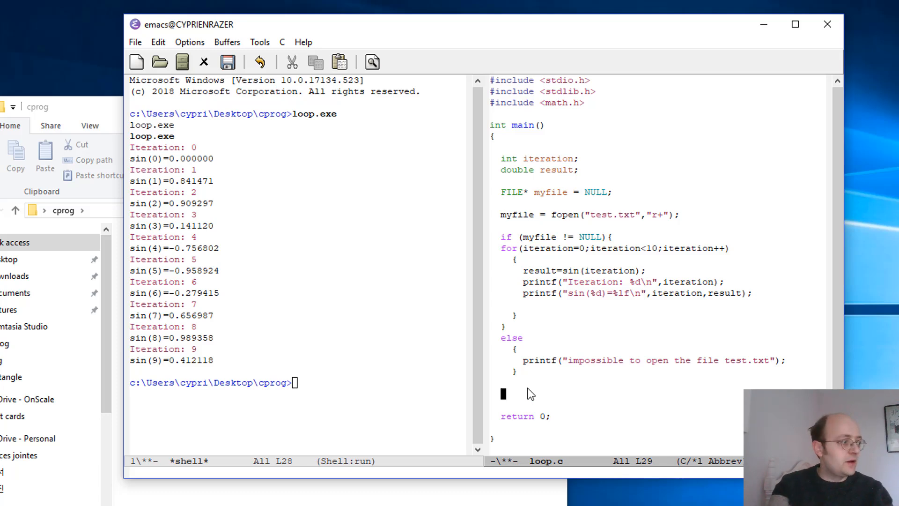
# - Add fclose(myfile); before return 0 and save loop.c
pyautogui.write('f')
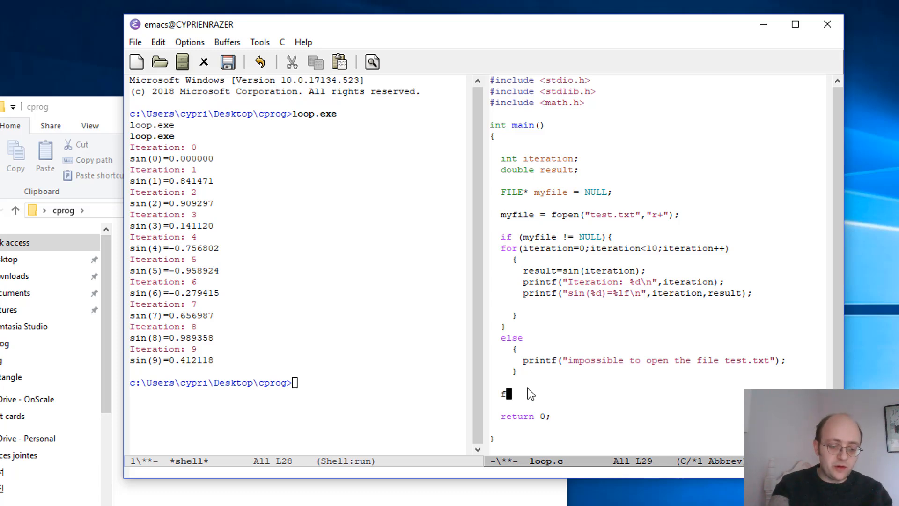
pyautogui.write('c')
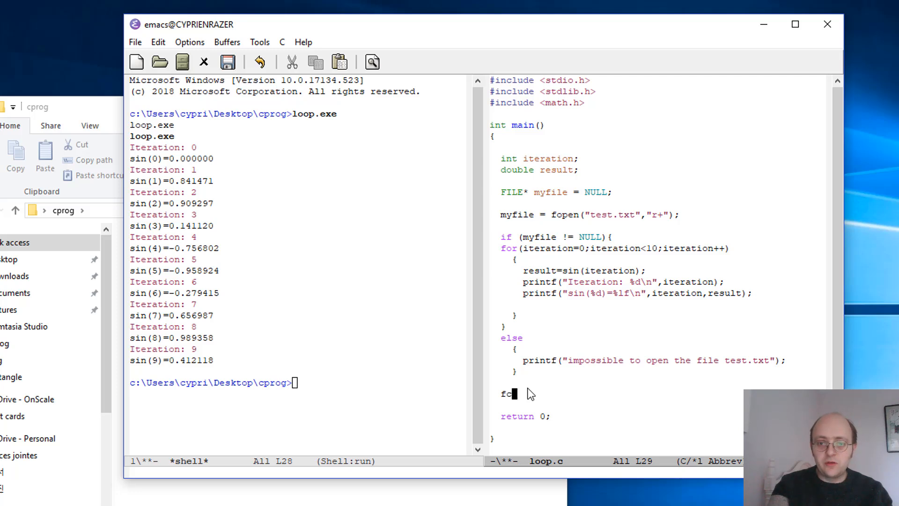
pyautogui.write('lose(')
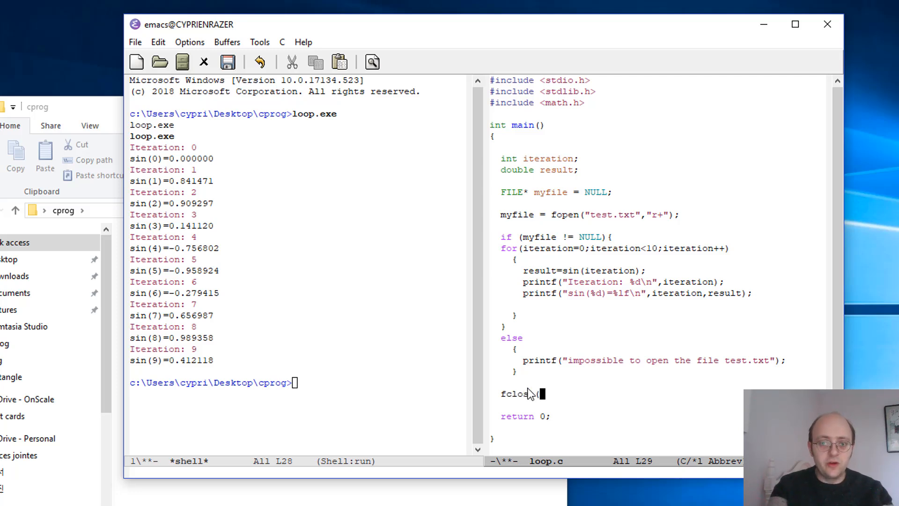
pyautogui.write('(m')
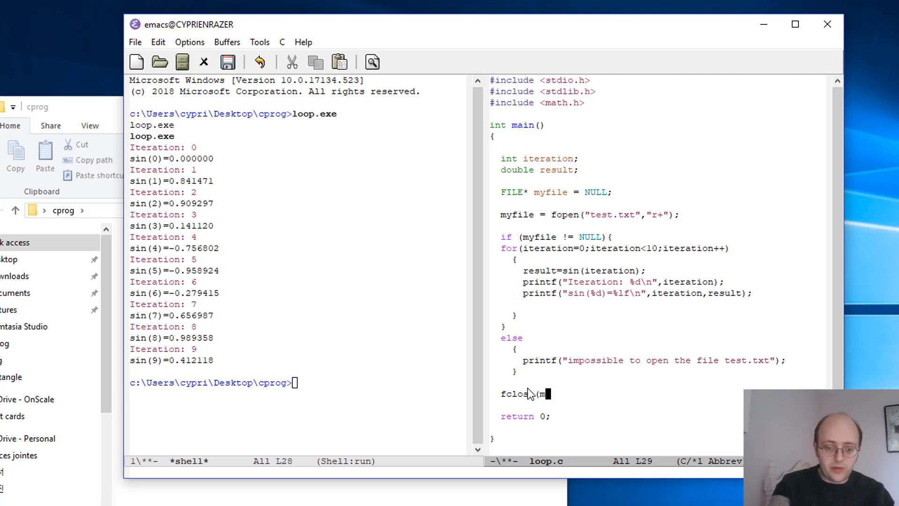
pyautogui.write('yfile')
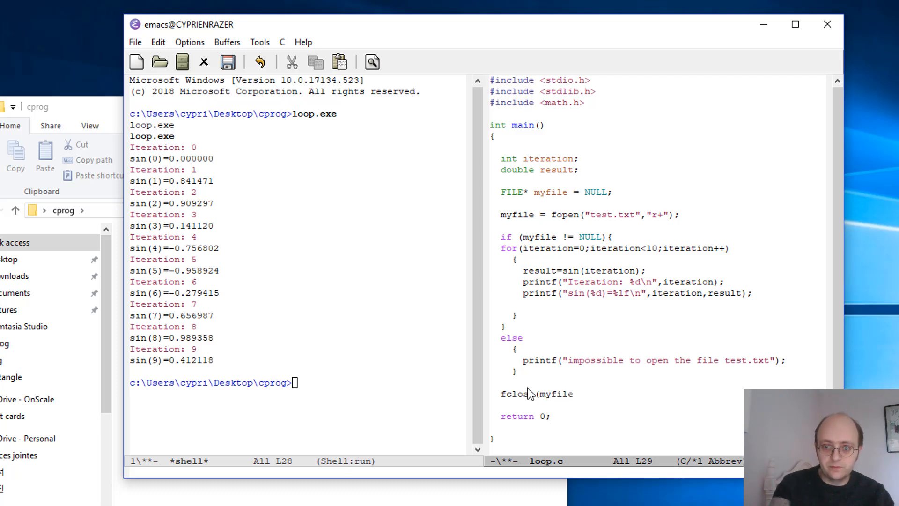
pyautogui.write(';')
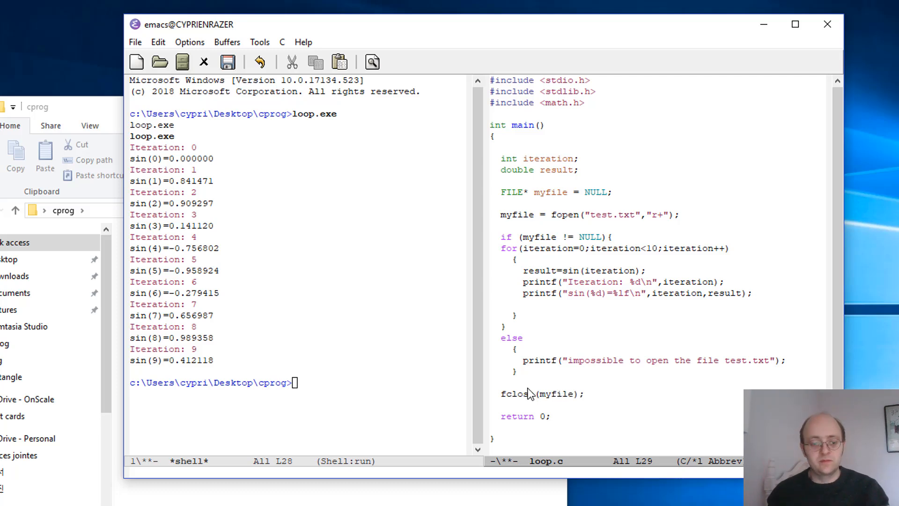
pyautogui.click(227, 62)
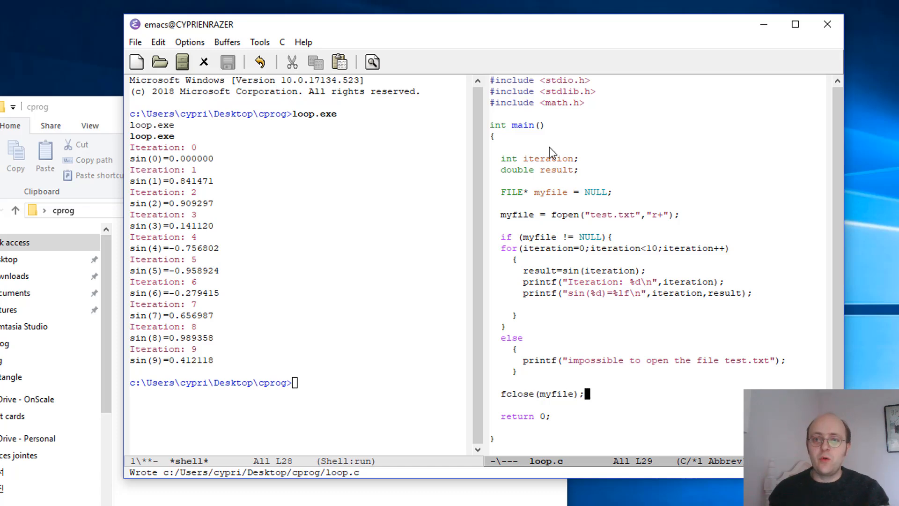
pyautogui.moveTo(533, 230)
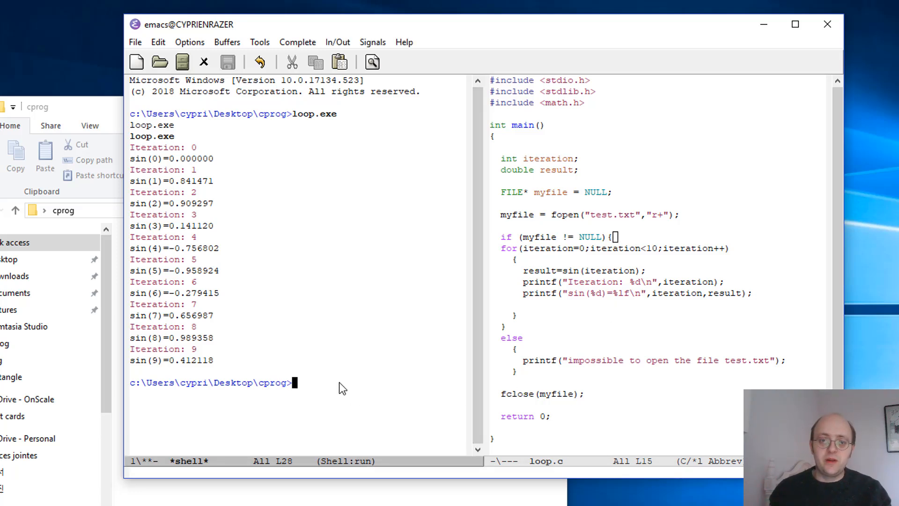
# - Recompile with gcc loop.c -o loop and rerun loop.exe, which reports it cannot open test.txt
pyautogui.write('gcc')
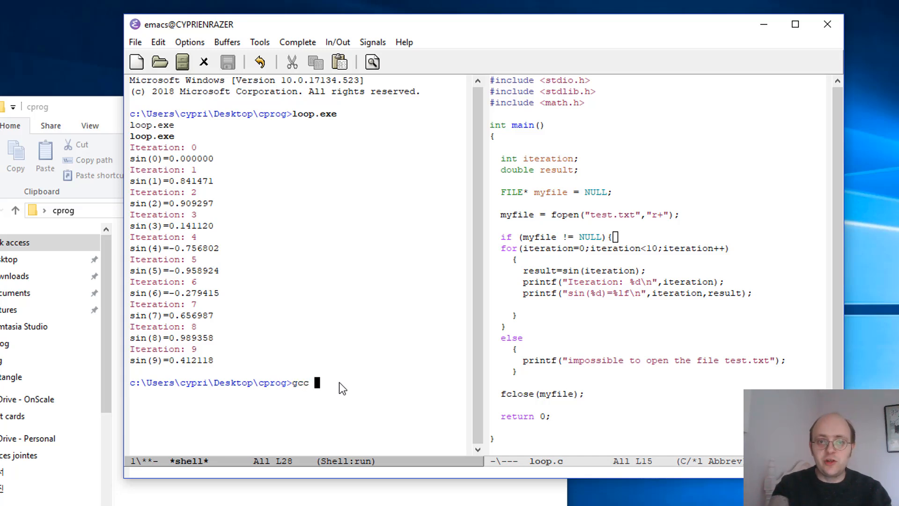
pyautogui.write('loop.c')
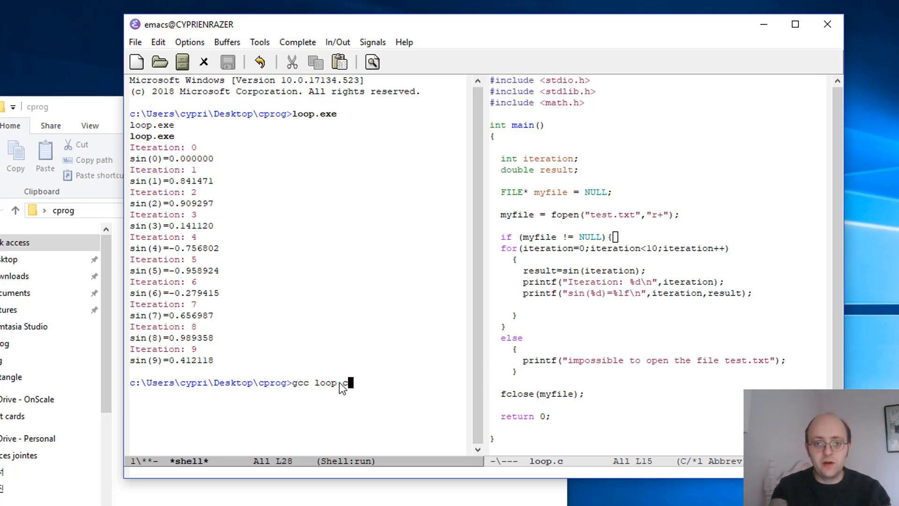
pyautogui.write('-o')
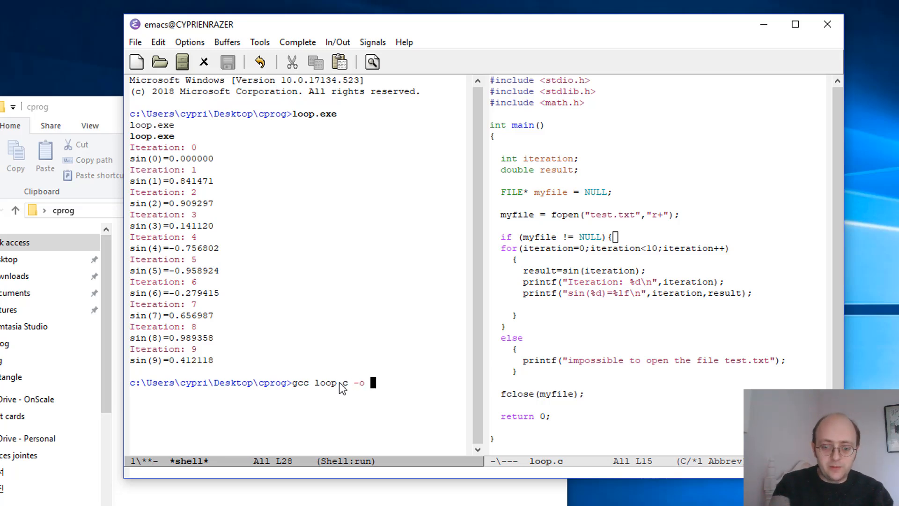
pyautogui.write('loop')
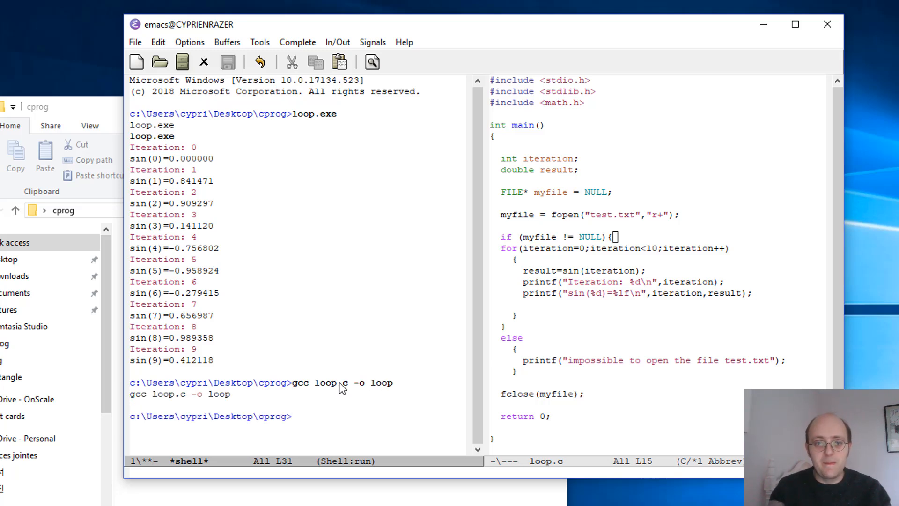
pyautogui.write('loop.exe')
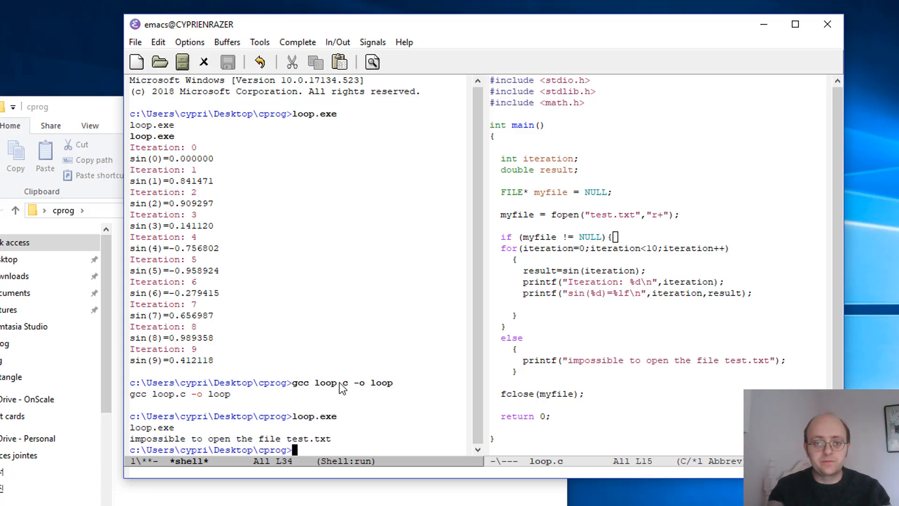
pyautogui.moveTo(289, 413)
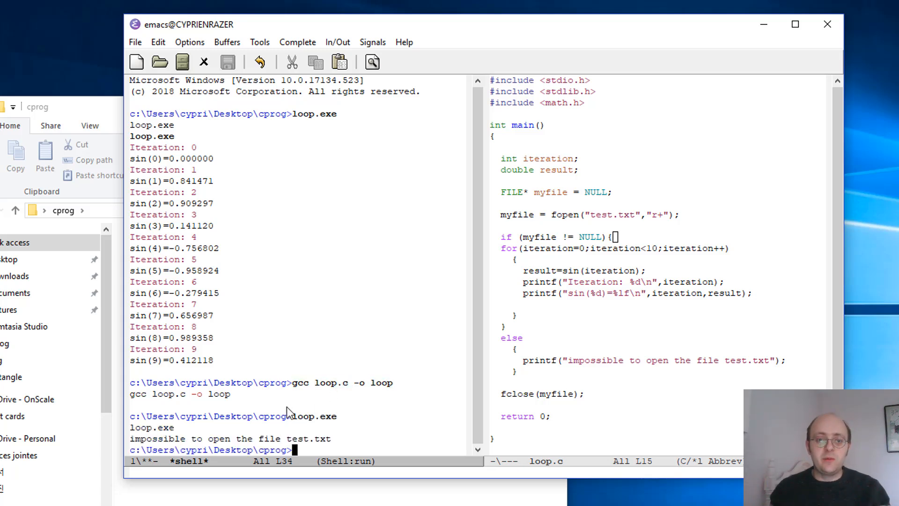
pyautogui.moveTo(347, 448)
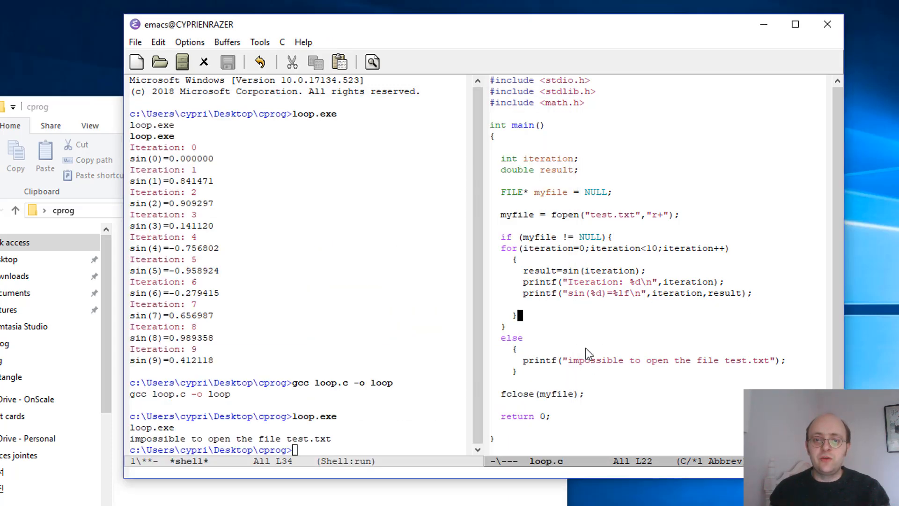
pyautogui.moveTo(590, 328)
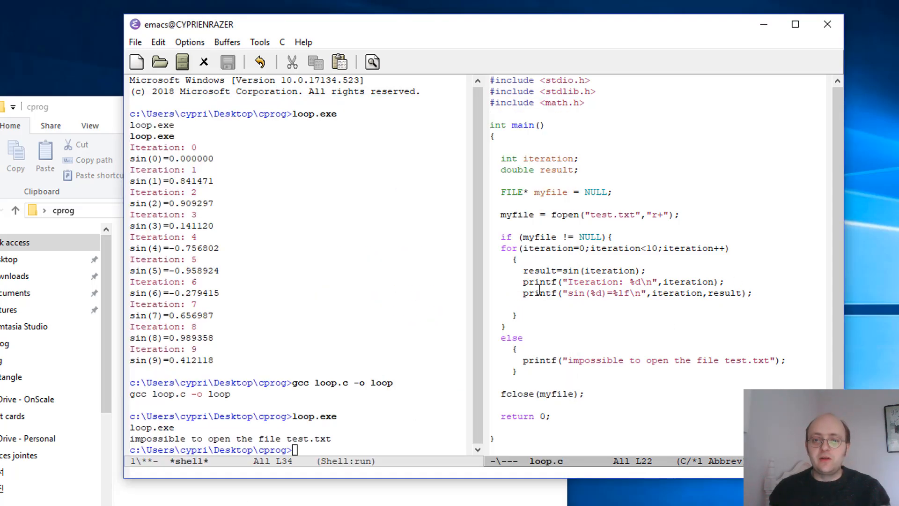
pyautogui.moveTo(749, 304)
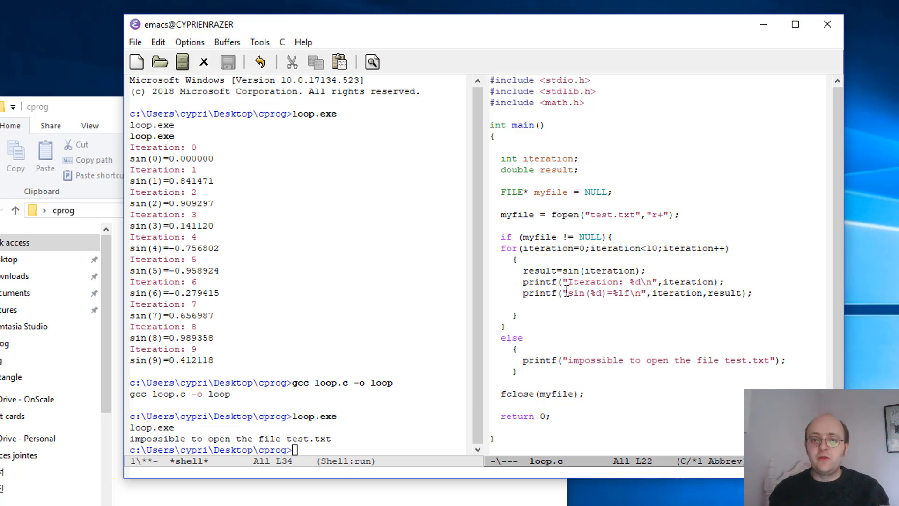
pyautogui.moveTo(536, 310)
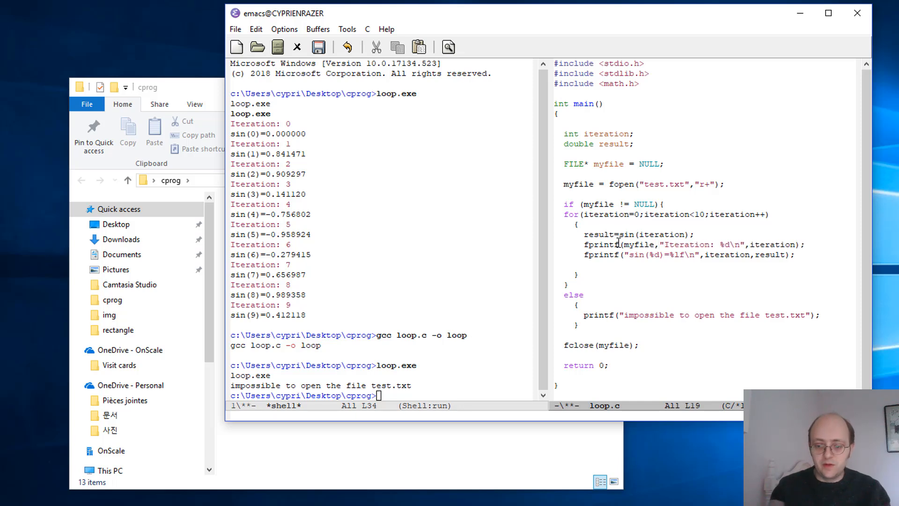
# - Change the sine result output line to fprintf(myfile, ...) and save loop.c
pyautogui.click(625, 254)
pyautogui.write('myfile,')
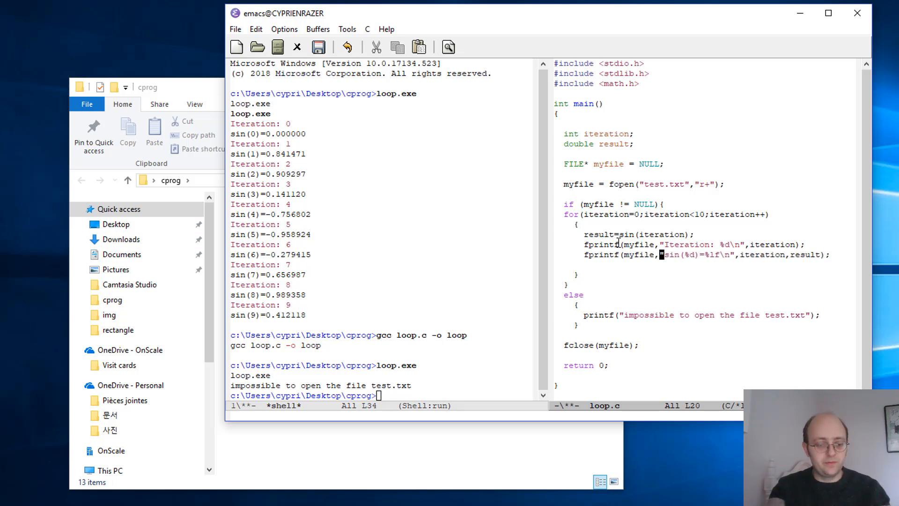
pyautogui.click(318, 47)
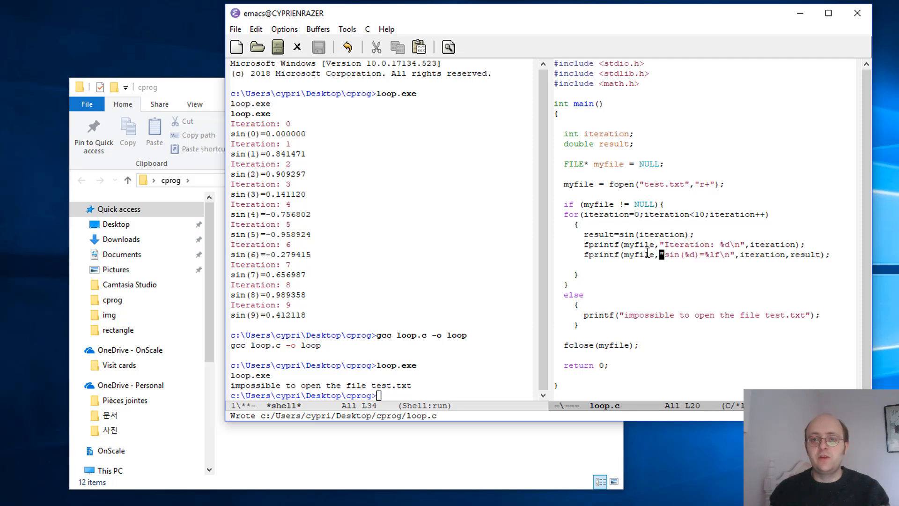
pyautogui.moveTo(596, 275)
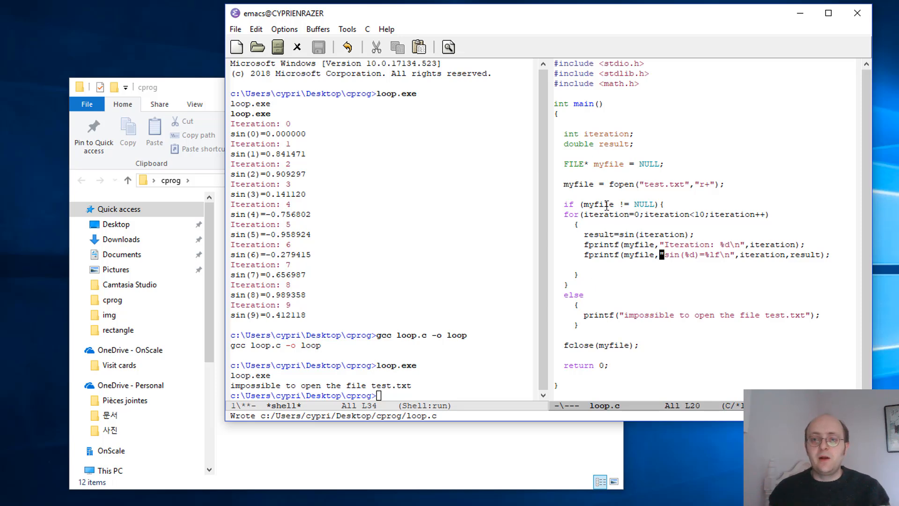
pyautogui.moveTo(638, 289)
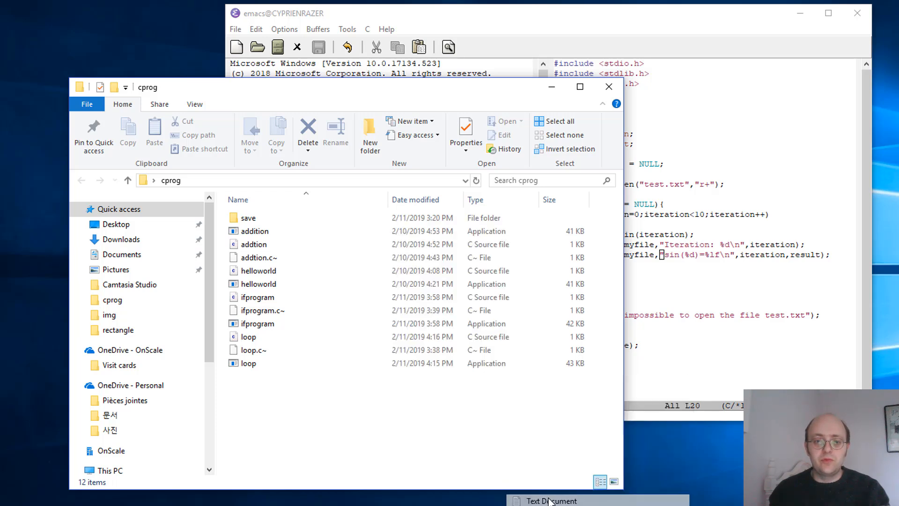
# - Create a new empty text document named test.txt in the cprog folder
pyautogui.click(551, 500)
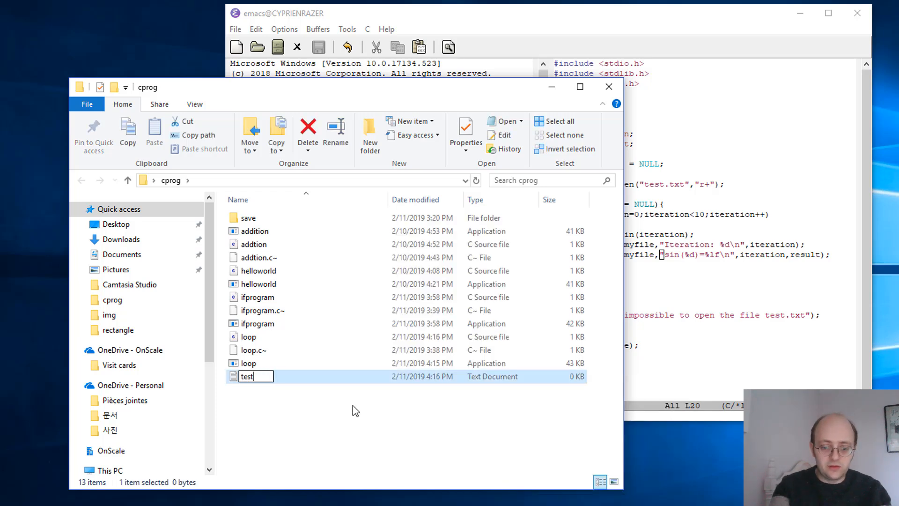
pyautogui.write('.txt')
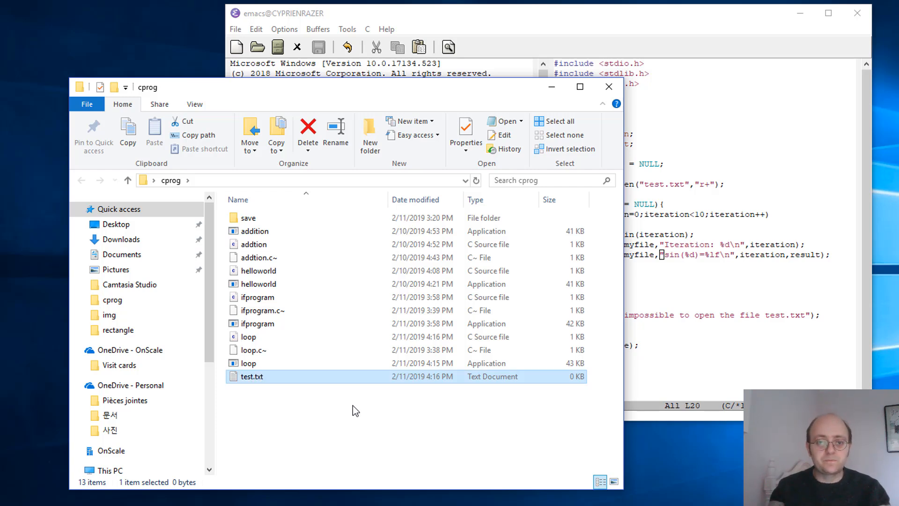
pyautogui.moveTo(359, 382)
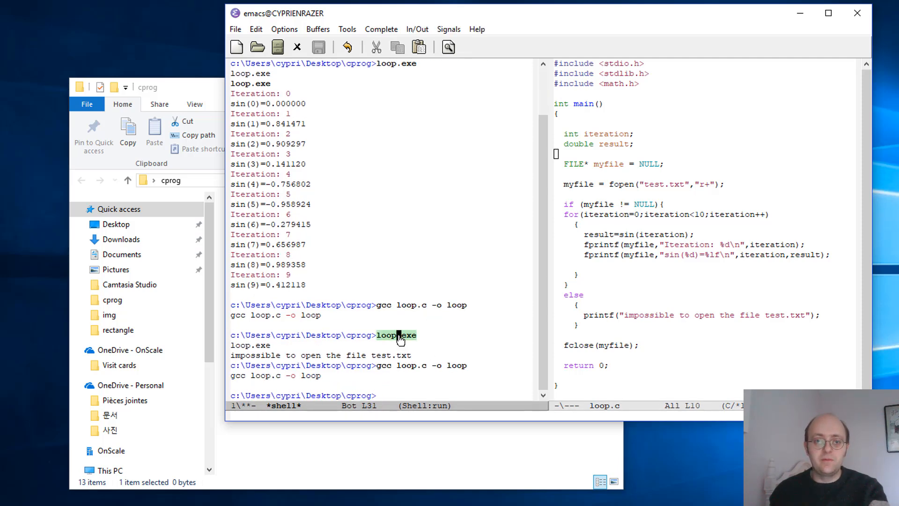
# - Run loop.exe again after recompiling loop.c with gcc
pyautogui.press('Return')
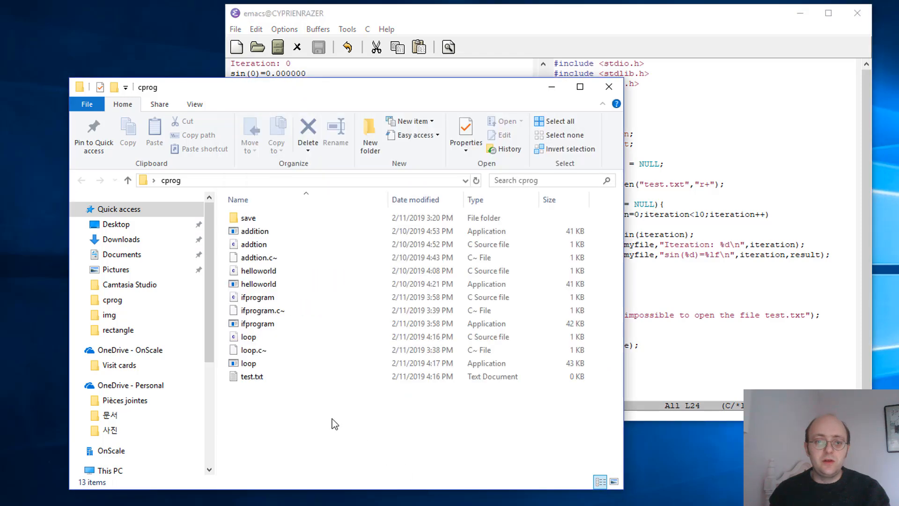
# - Inspect test.txt's Properties details, revealing test.txt.txt, then begin renaming the file
pyautogui.click(251, 376)
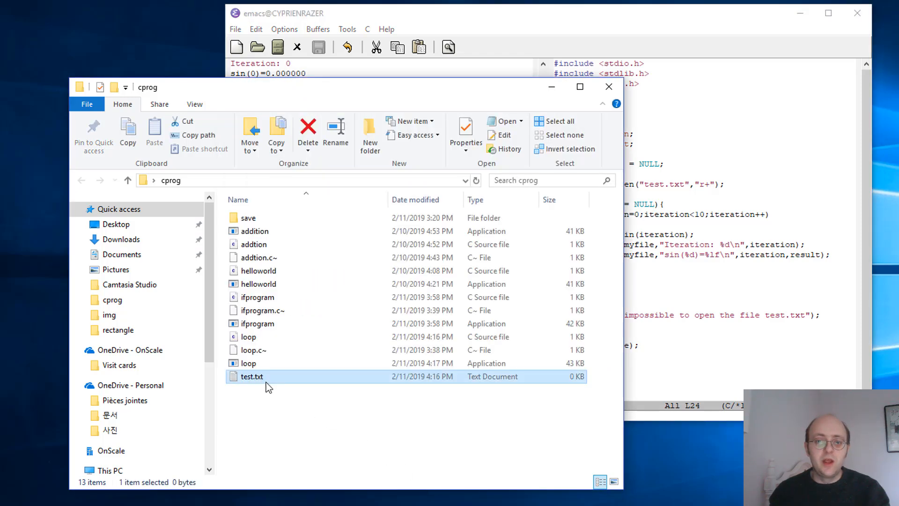
pyautogui.rightClick(250, 376)
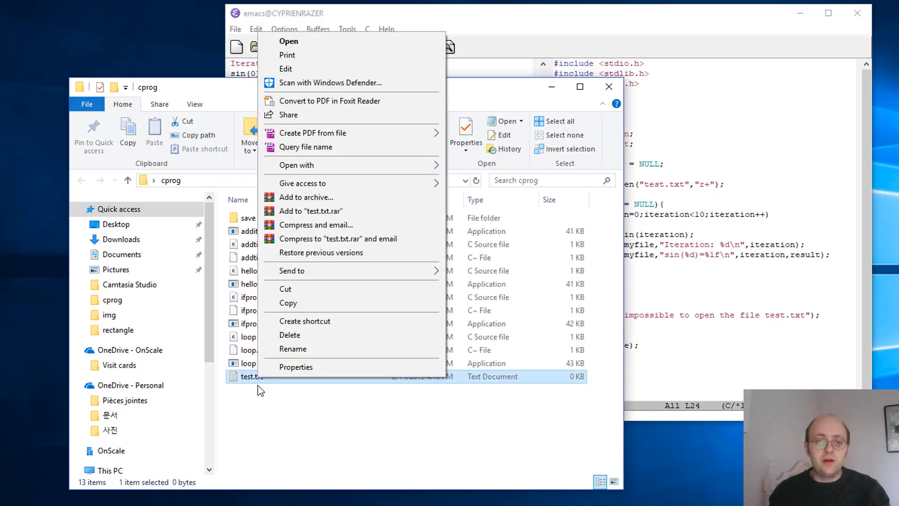
pyautogui.click(296, 366)
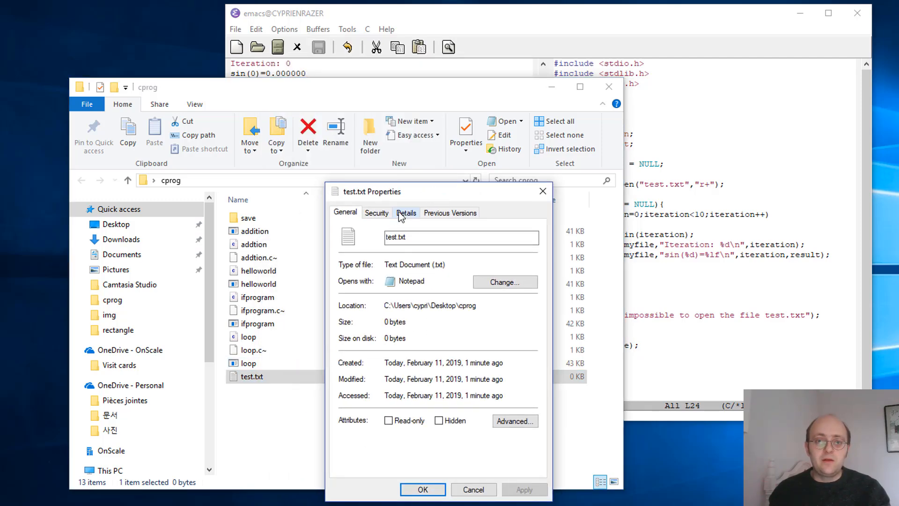
pyautogui.click(406, 213)
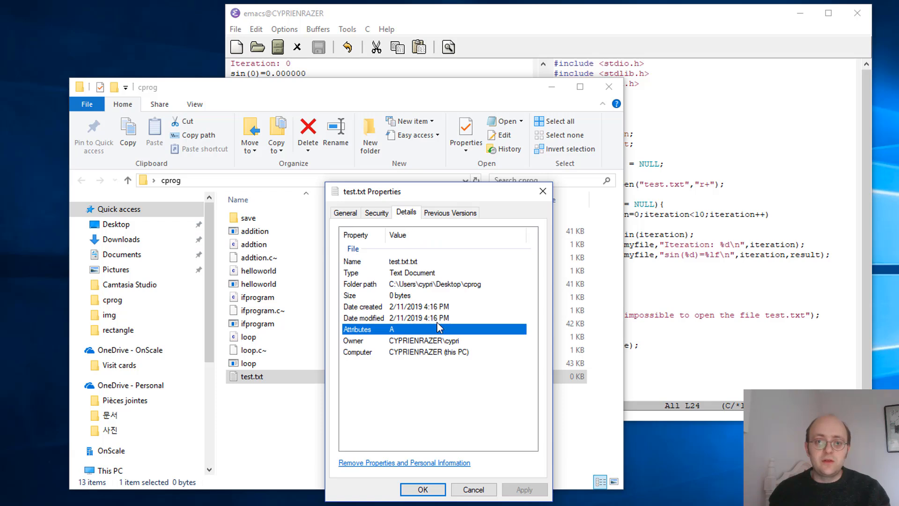
pyautogui.moveTo(404, 266)
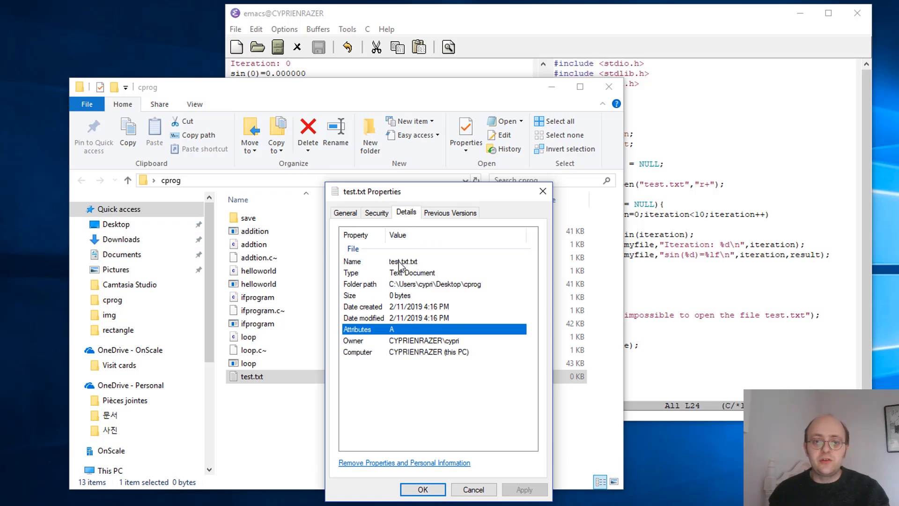
pyautogui.moveTo(541, 191)
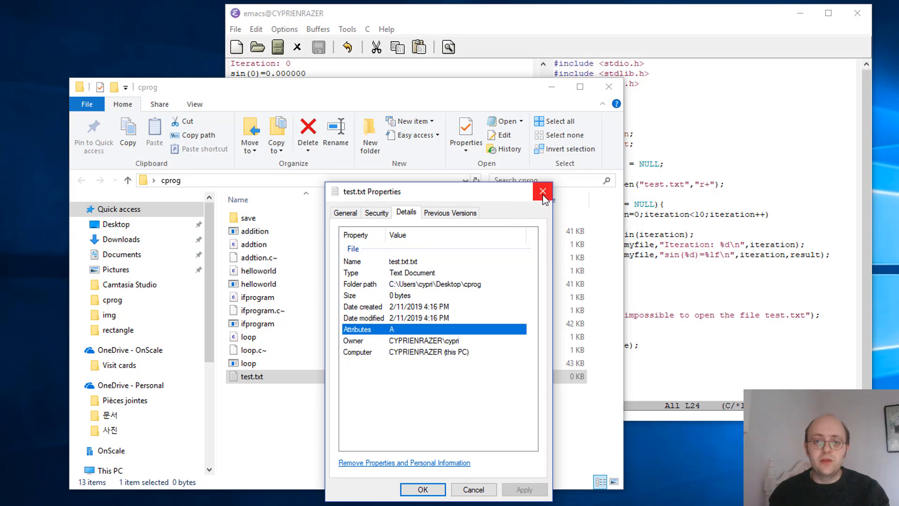
pyautogui.rightClick(250, 376)
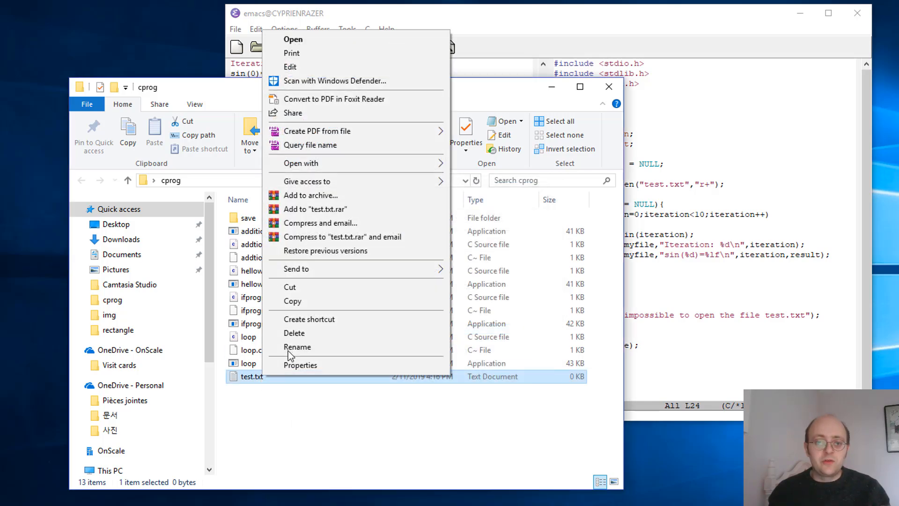
pyautogui.click(297, 347)
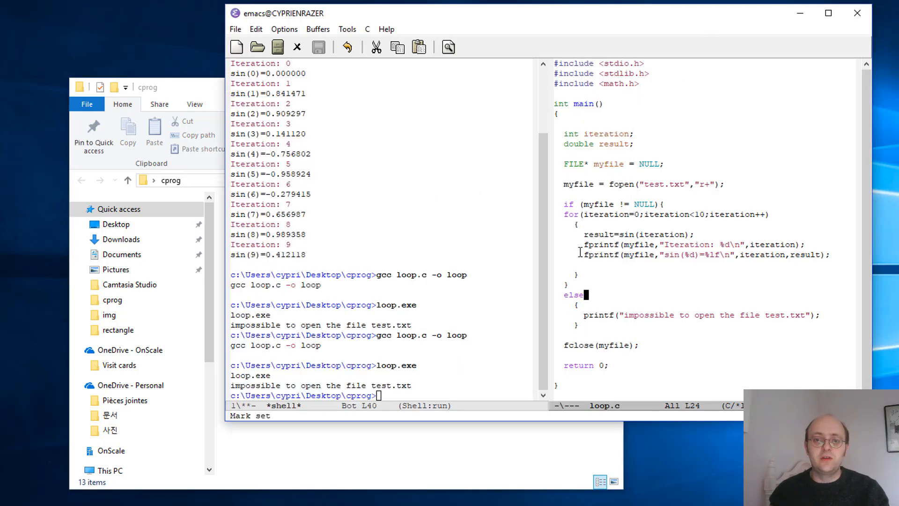
pyautogui.moveTo(444, 353)
pyautogui.write('gcc loop.c -o loop')
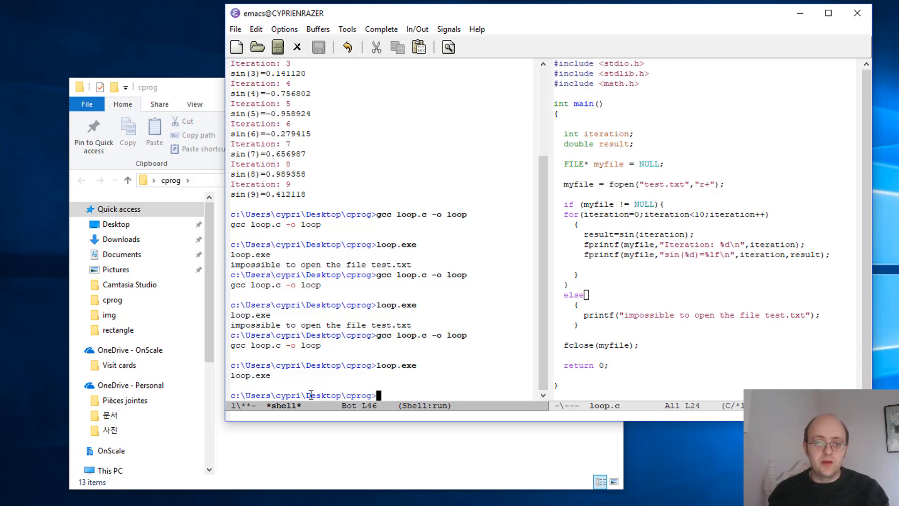
pyautogui.moveTo(387, 400)
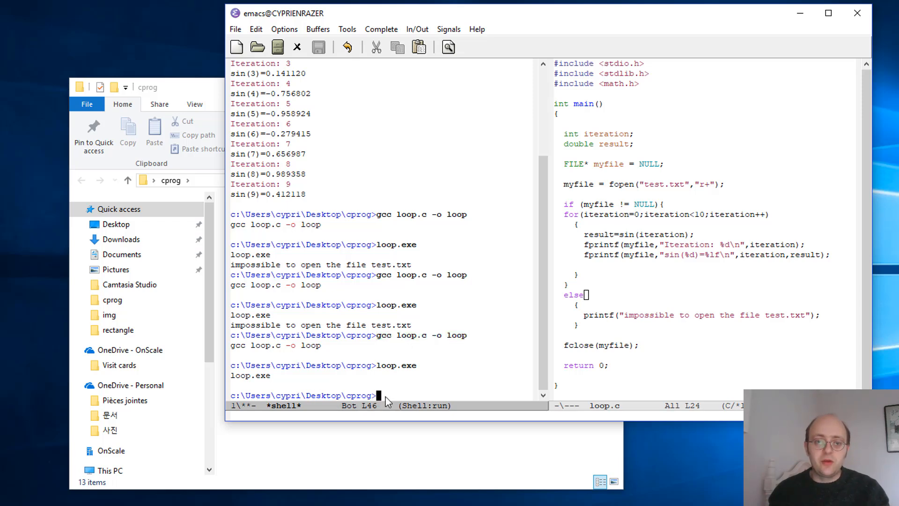
pyautogui.moveTo(374, 461)
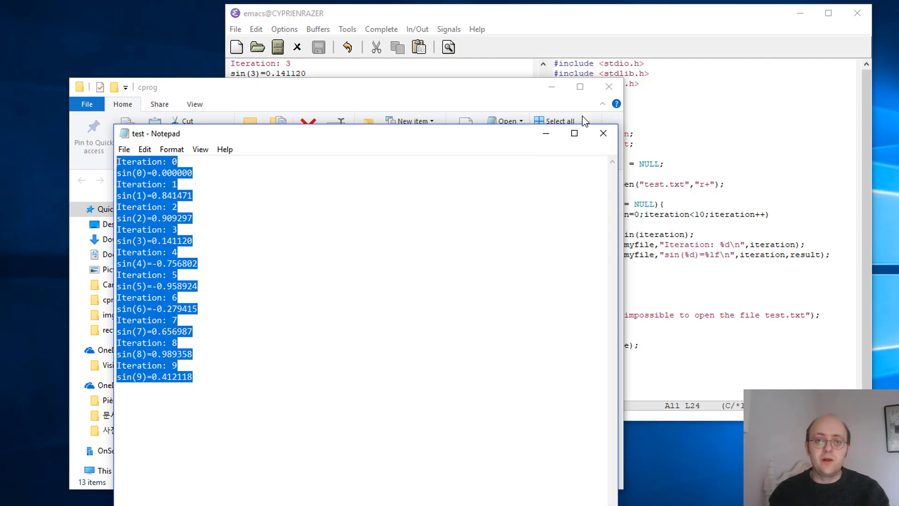
# - Close Notepad after checking the lines, then reselect test.txt in cprog
pyautogui.click(603, 133)
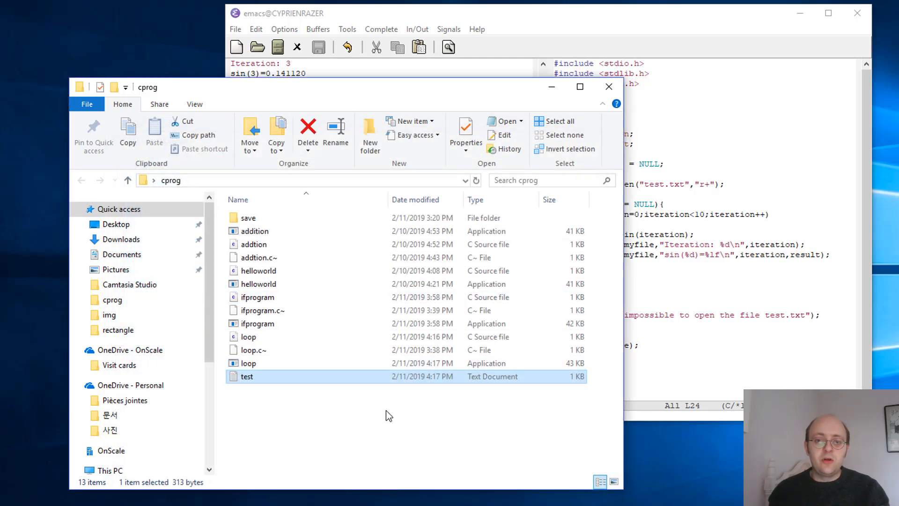
pyautogui.click(235, 387)
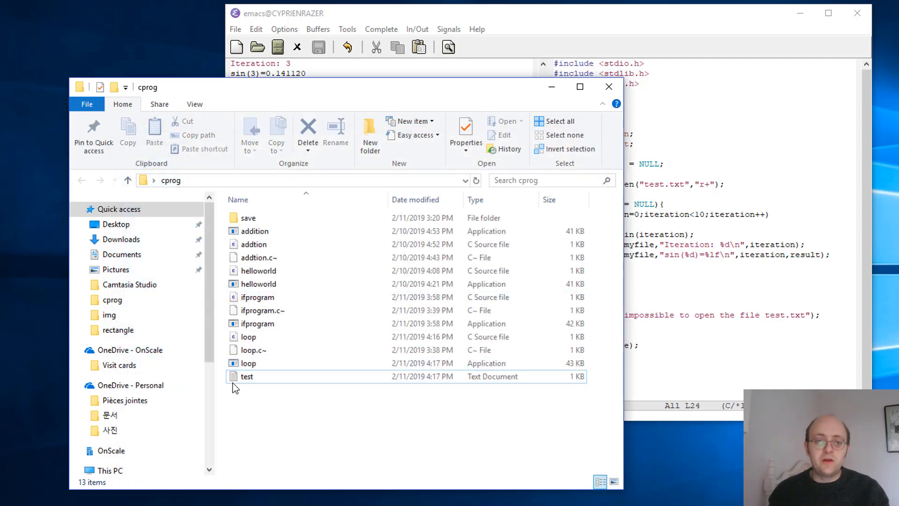
pyautogui.click(246, 375)
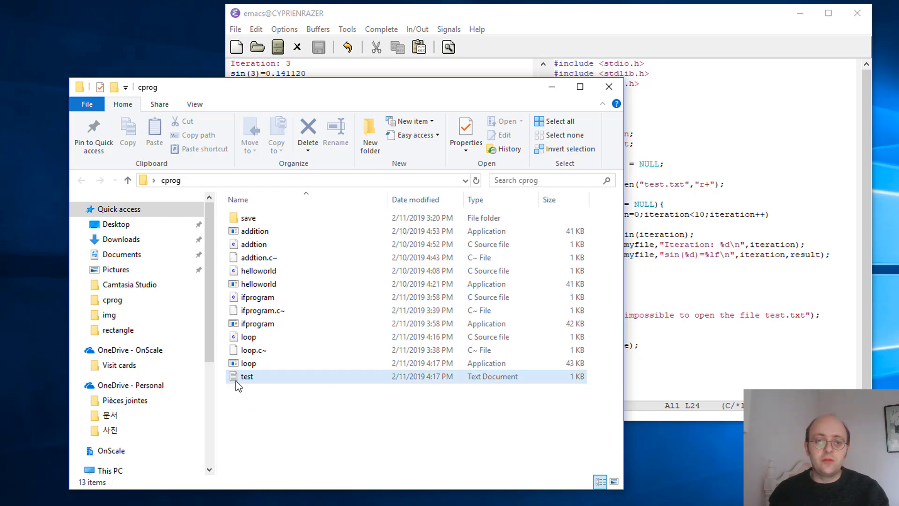
pyautogui.click(247, 376)
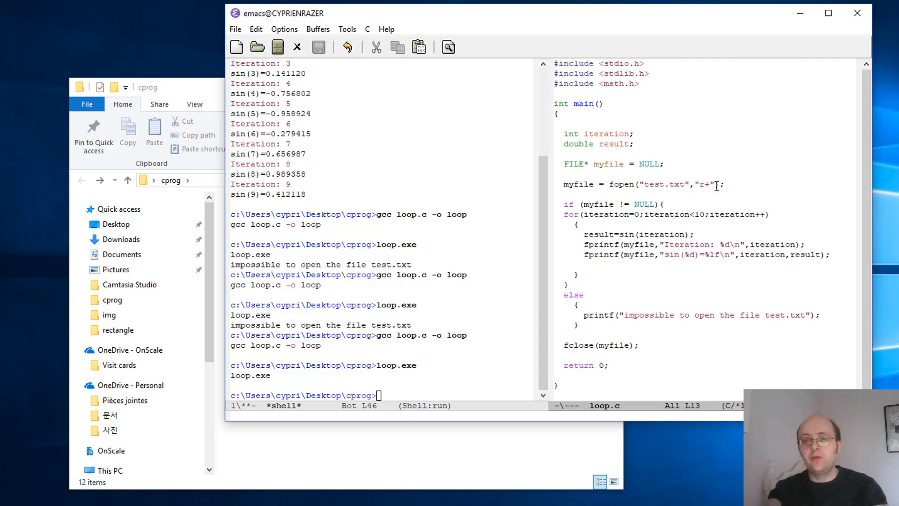
# - Change the fopen mode in loop.c from "r+" to "a"
pyautogui.write('a')
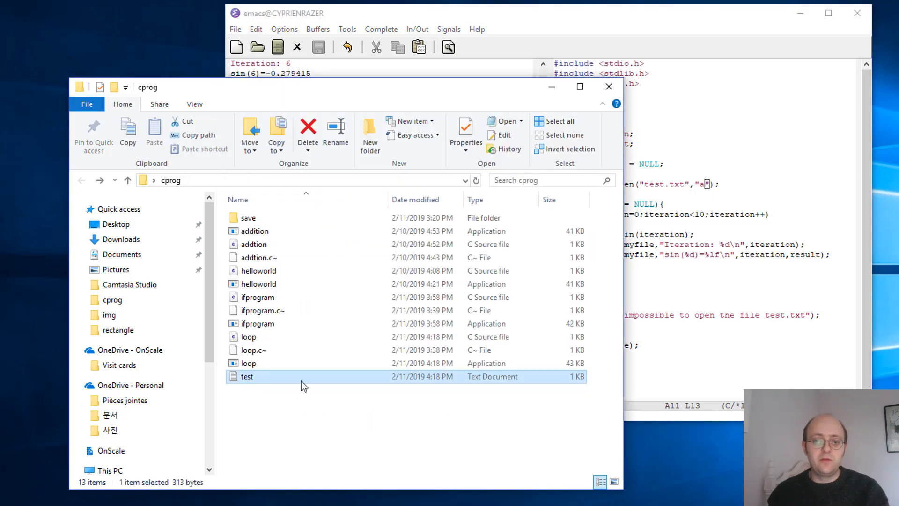
pyautogui.doubleClick(247, 376)
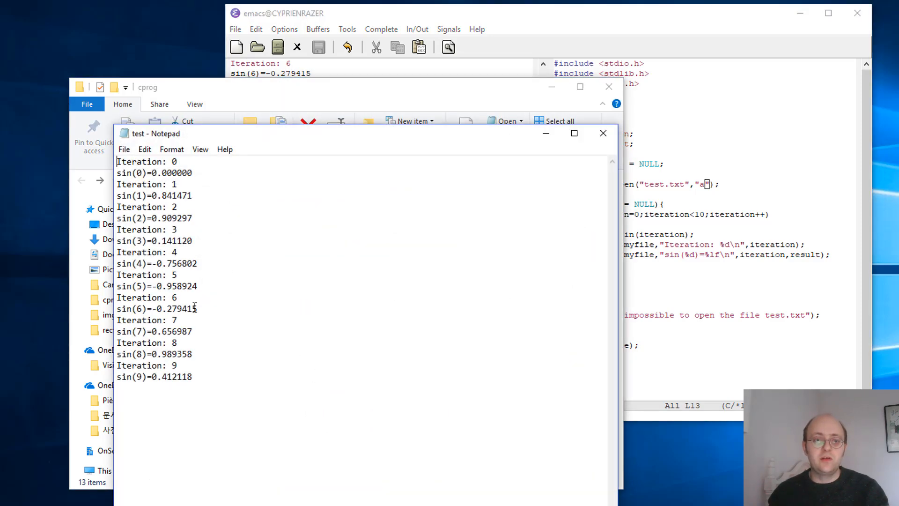
pyautogui.press('ctrl+a')
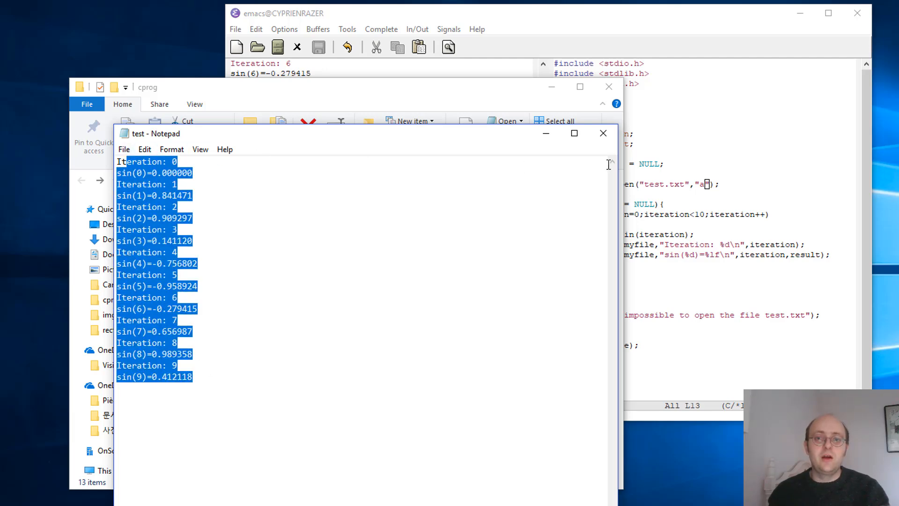
pyautogui.click(602, 133)
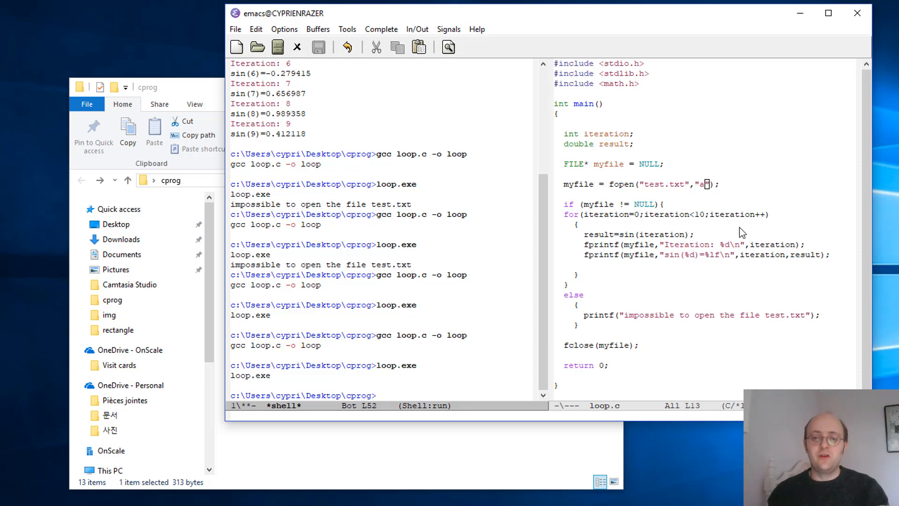
pyautogui.moveTo(538, 492)
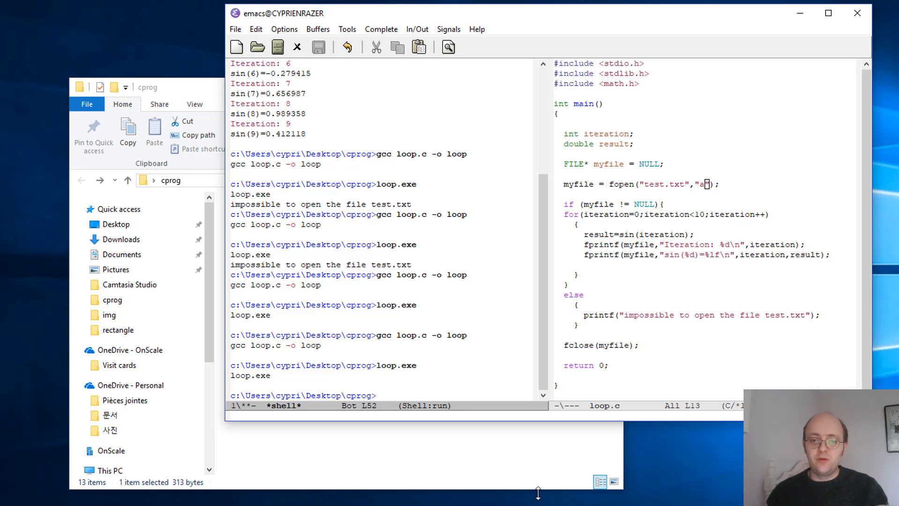
pyautogui.moveTo(559, 445)
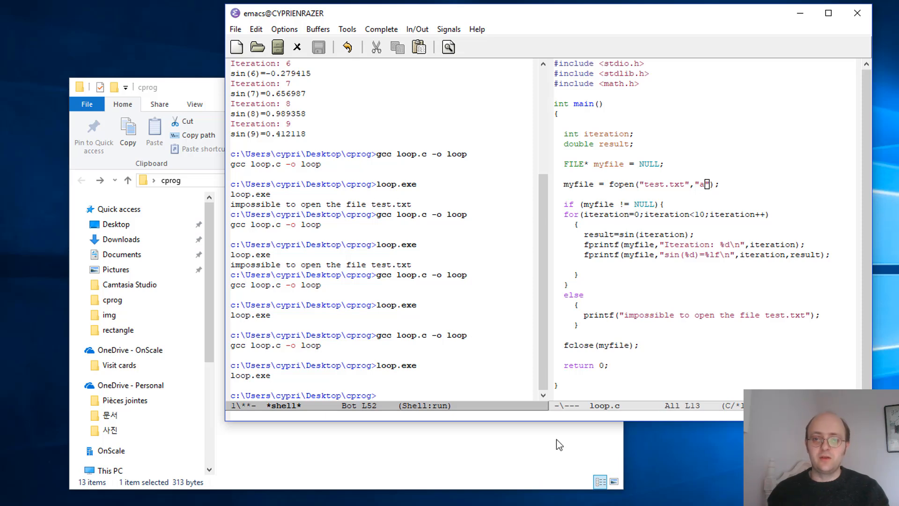